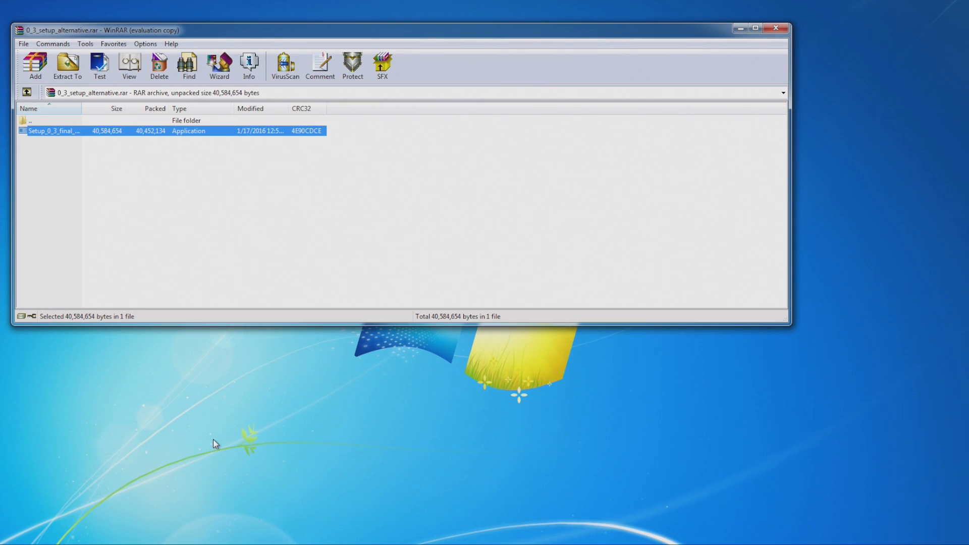
mouse_move(71, 144)
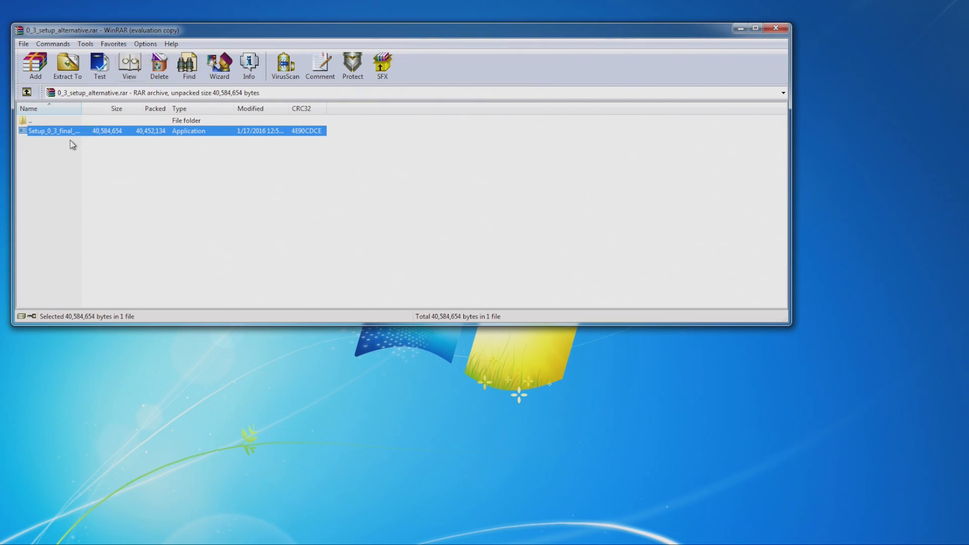
mouse_move(295, 237)
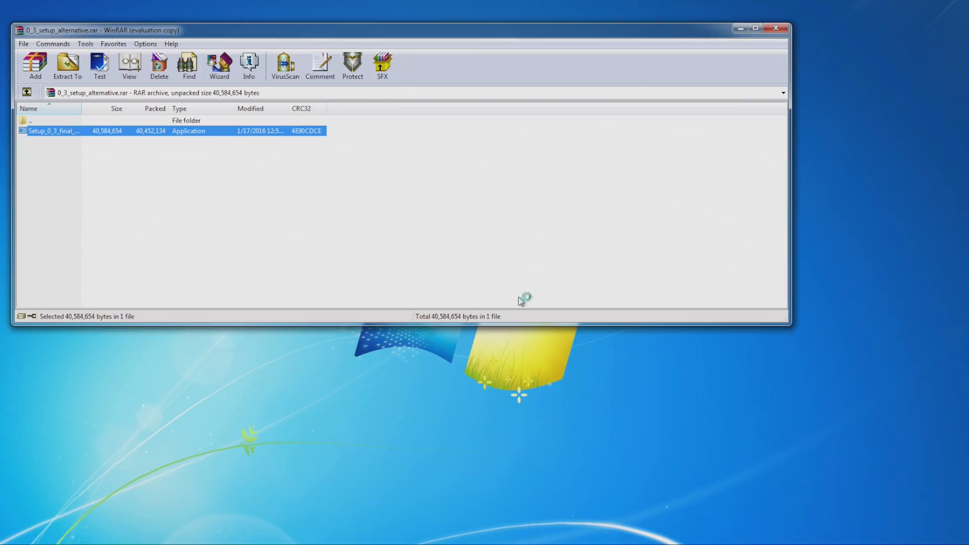
- Run the LSPDFR Setup application from inside the open WinRAR archive
double_click(54, 130)
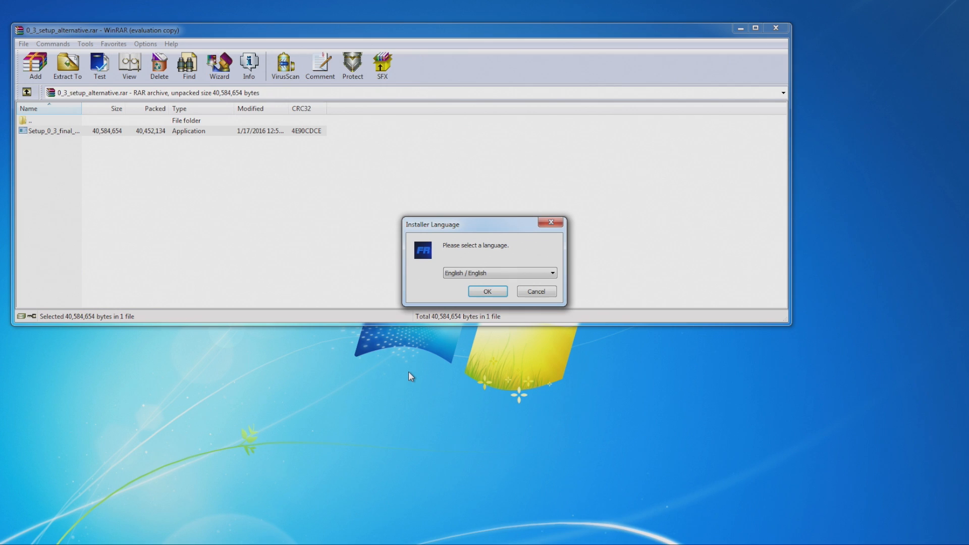
- Choose English, pass the welcome page, and accept the LSPDFR license agreement
click(488, 291)
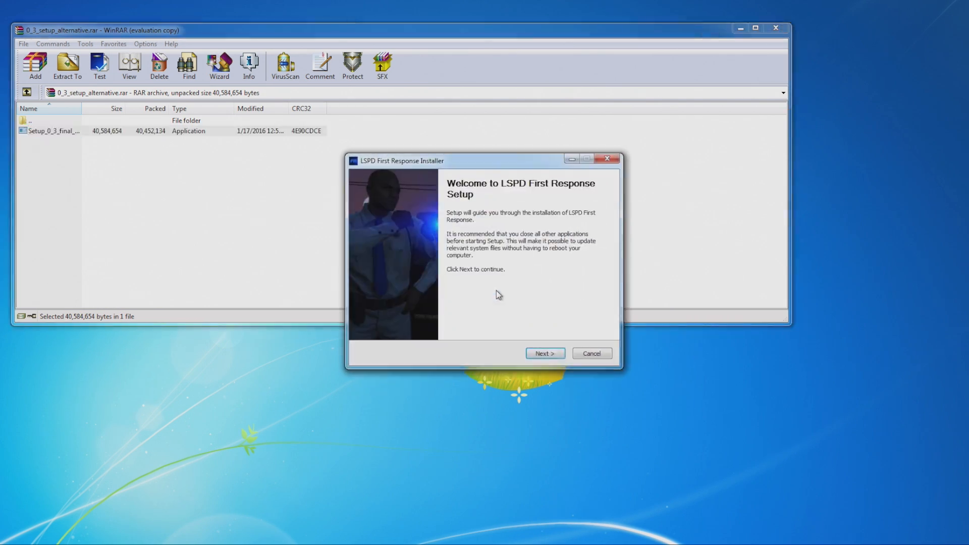
mouse_move(524, 308)
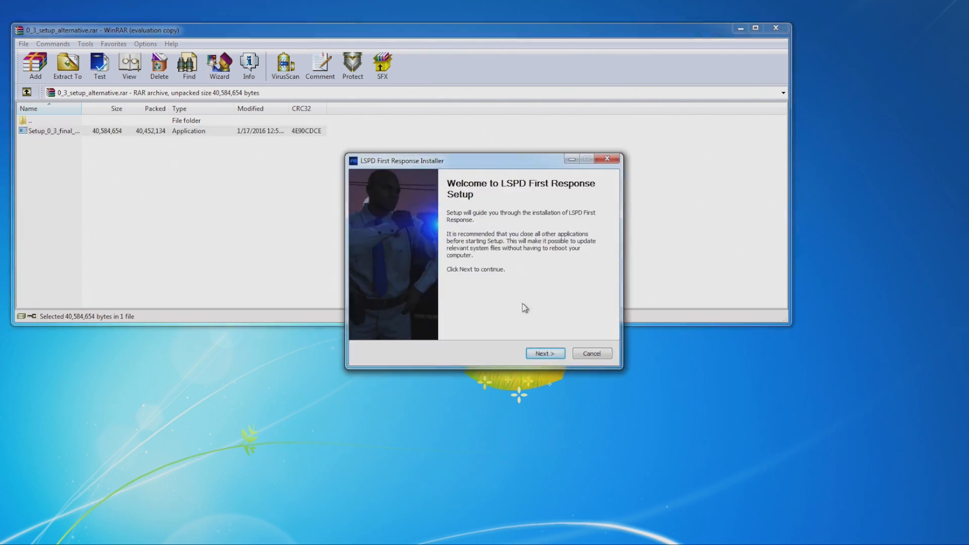
click(543, 353)
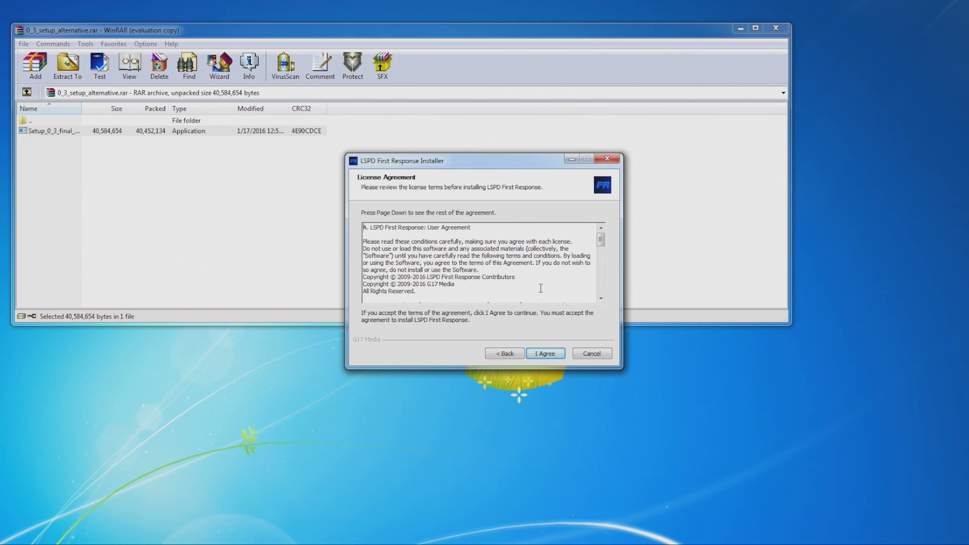
scroll(down, 3)
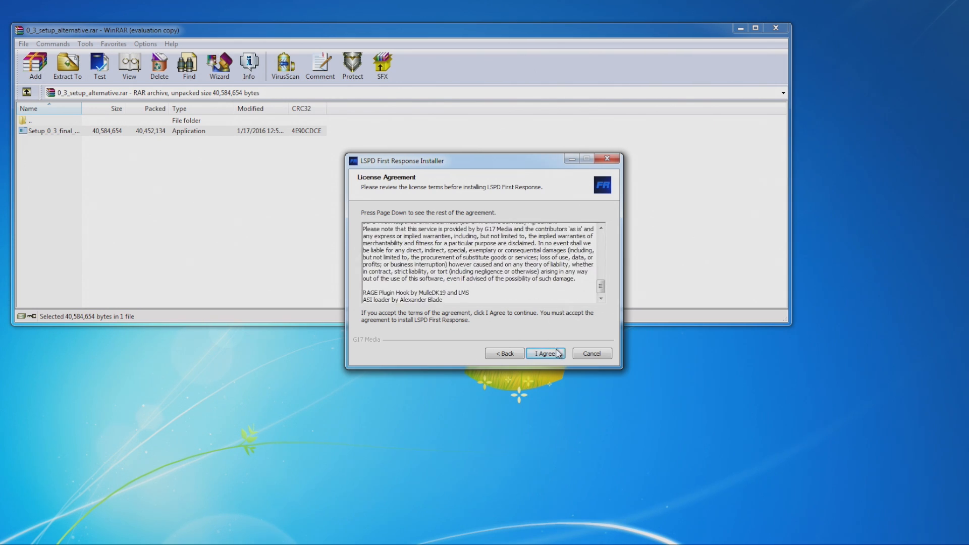
click(545, 353)
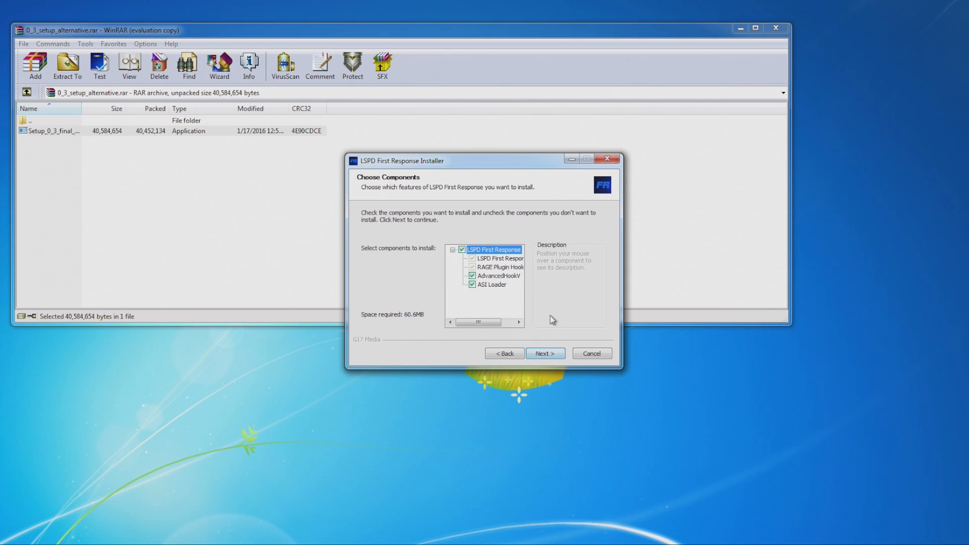
mouse_move(556, 301)
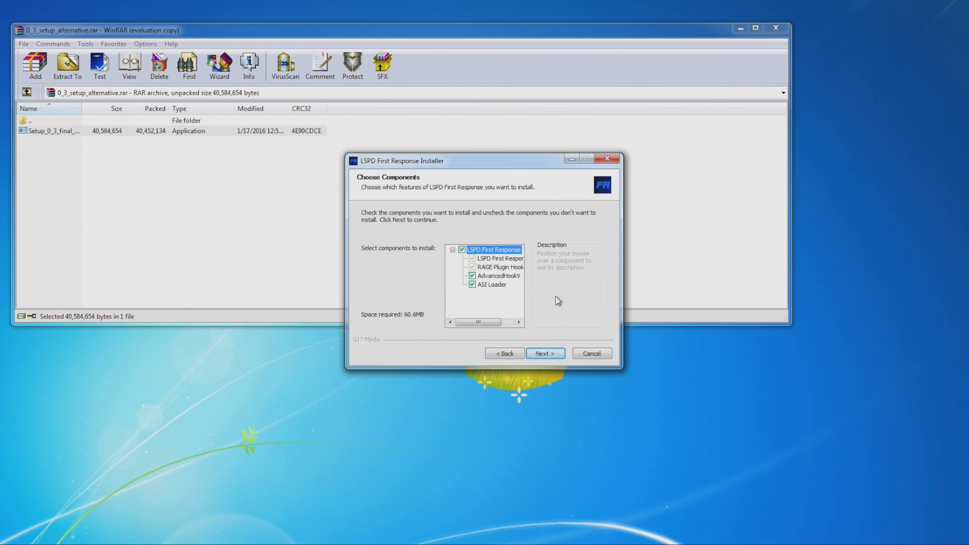
mouse_move(514, 266)
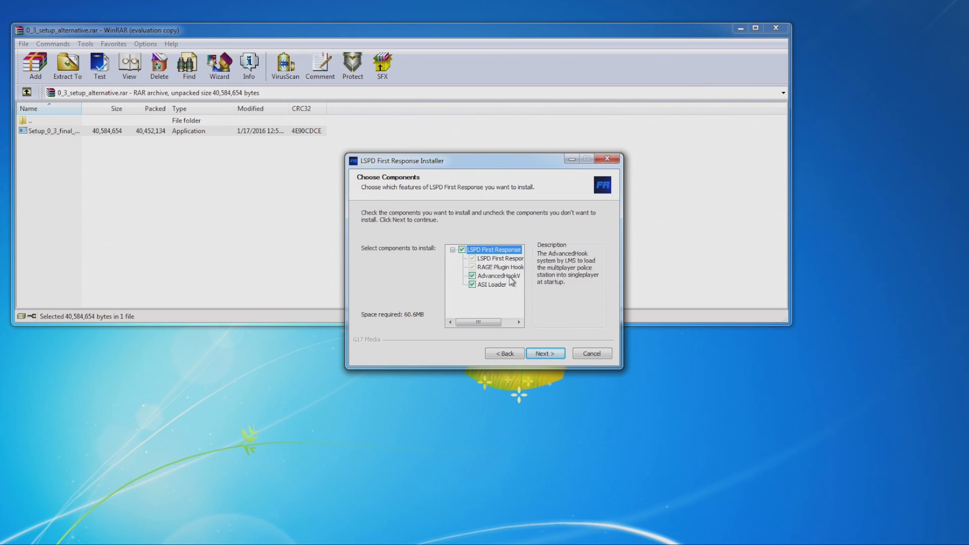
mouse_move(550, 321)
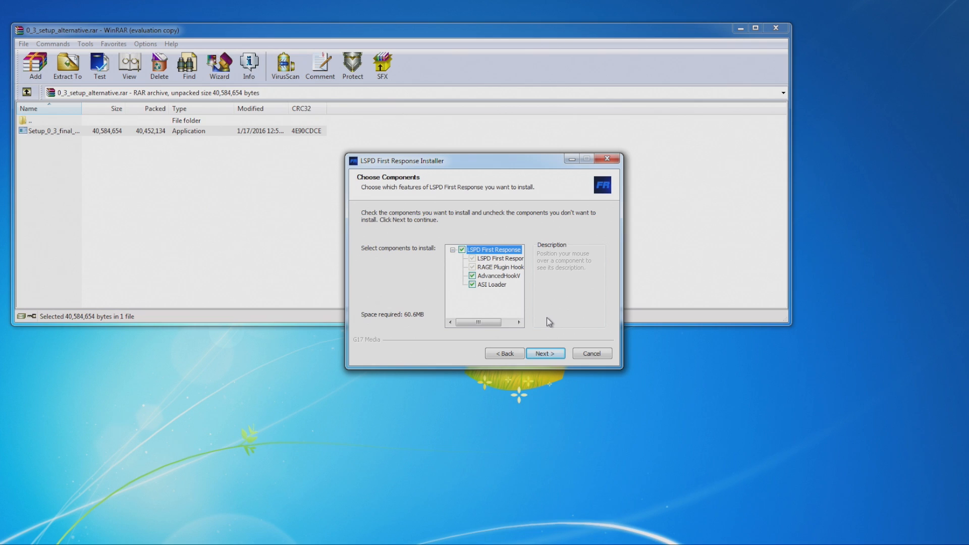
mouse_move(545, 353)
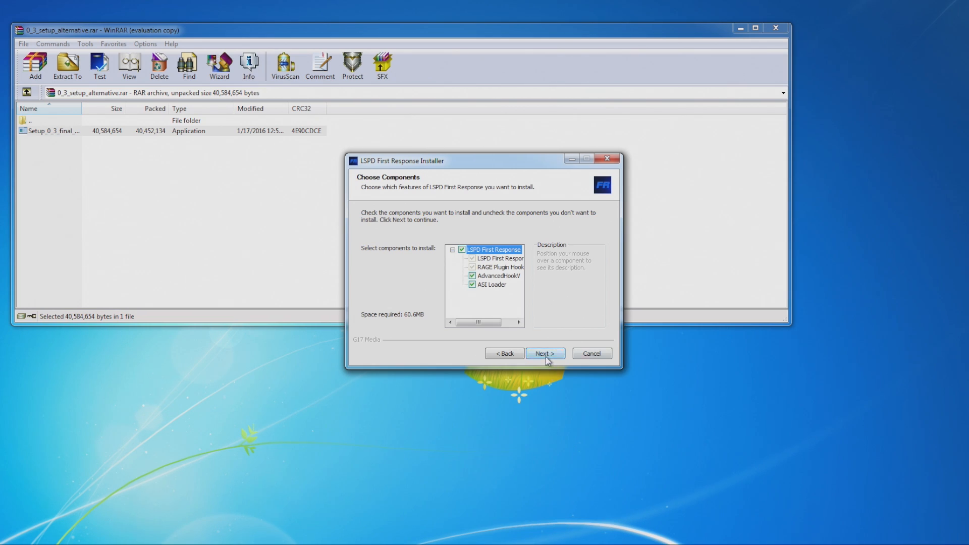
- Install the default components into the Grand Theft Auto V folder and finish setup
click(545, 353)
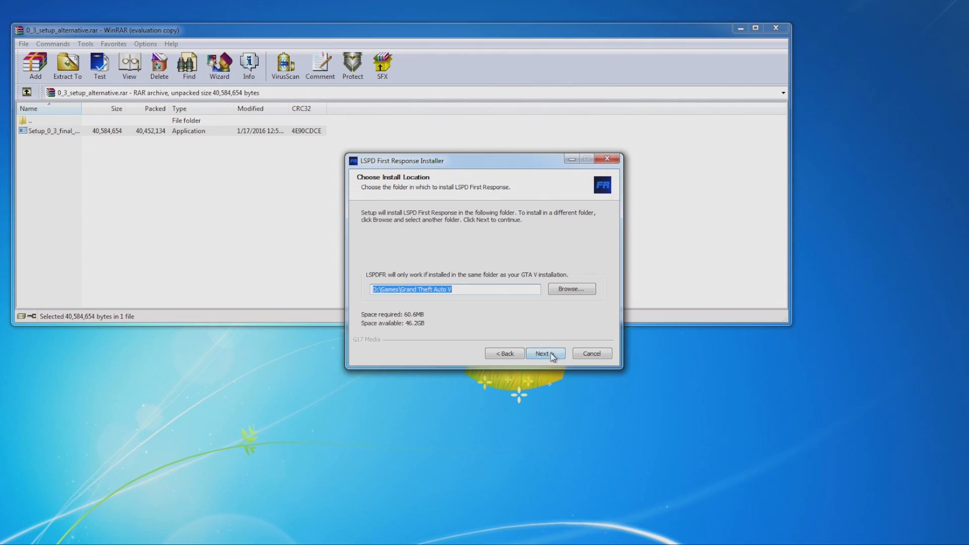
click(545, 353)
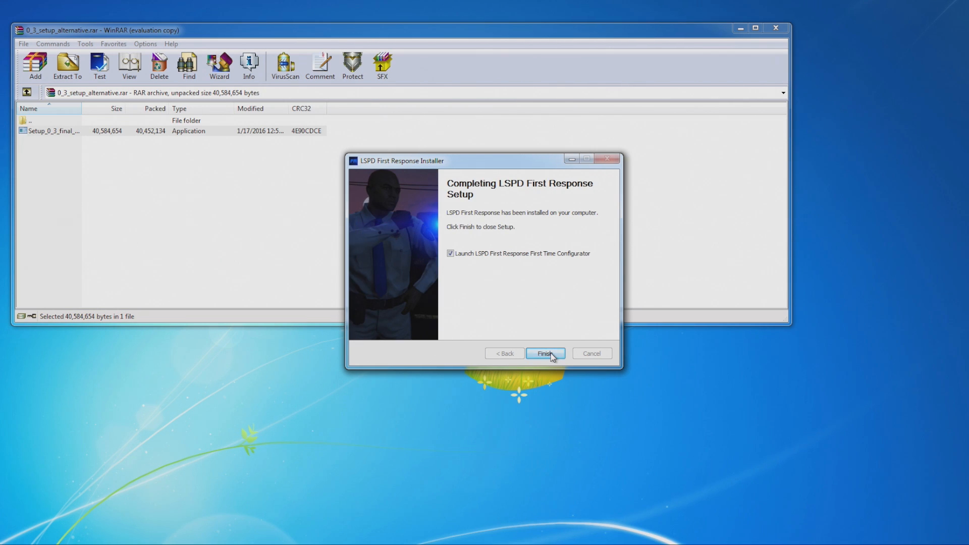
mouse_move(537, 334)
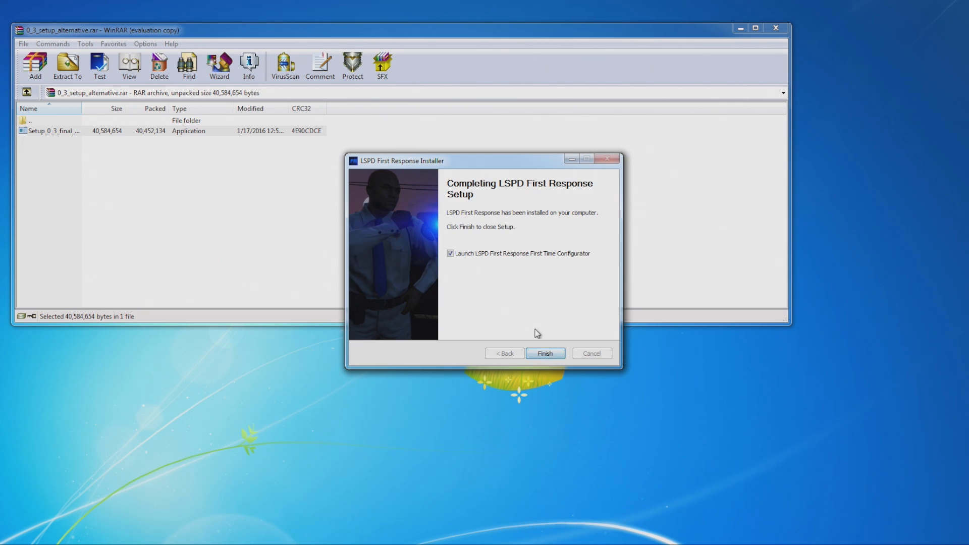
click(545, 353)
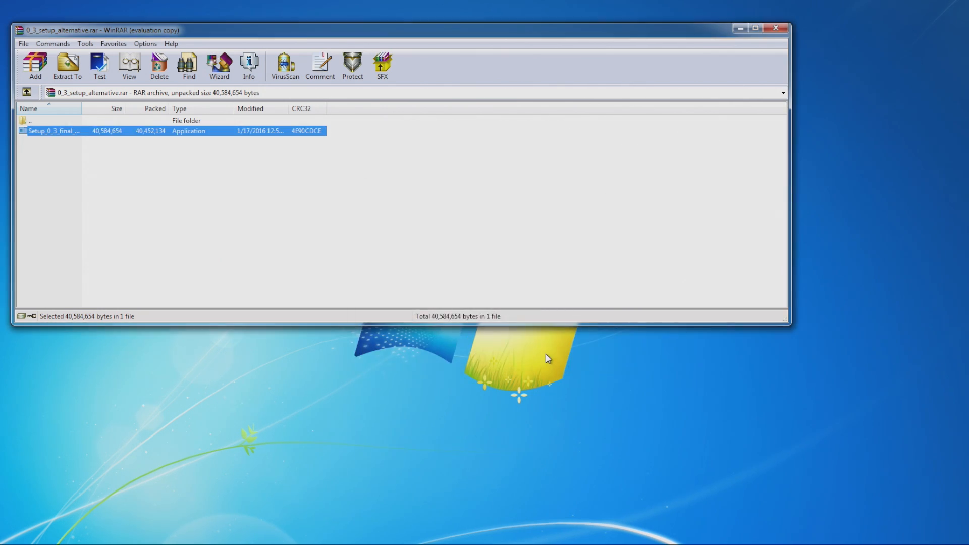
- Start the LSPDFR Configurator, pass its welcome page, and accept the RAGE Plugin Hook license
double_click(53, 131)
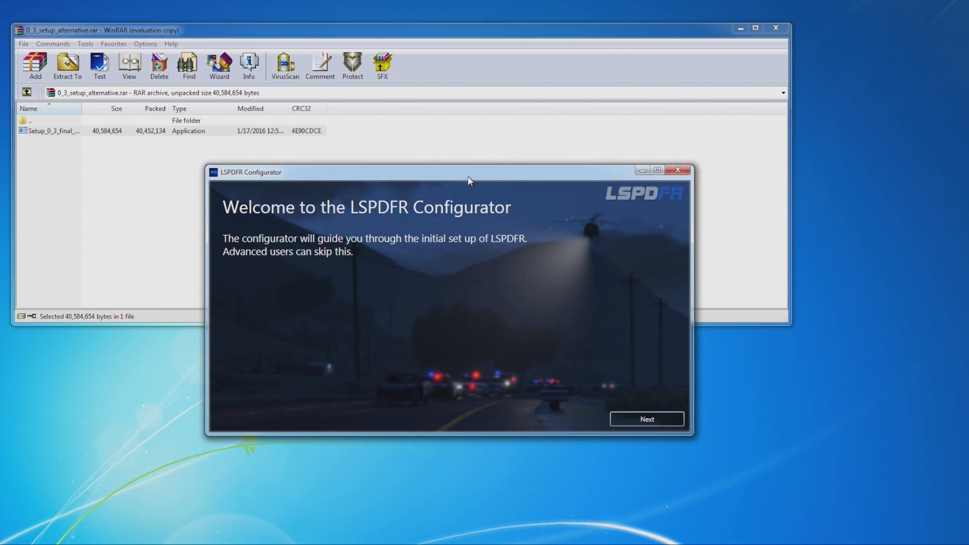
mouse_move(647, 419)
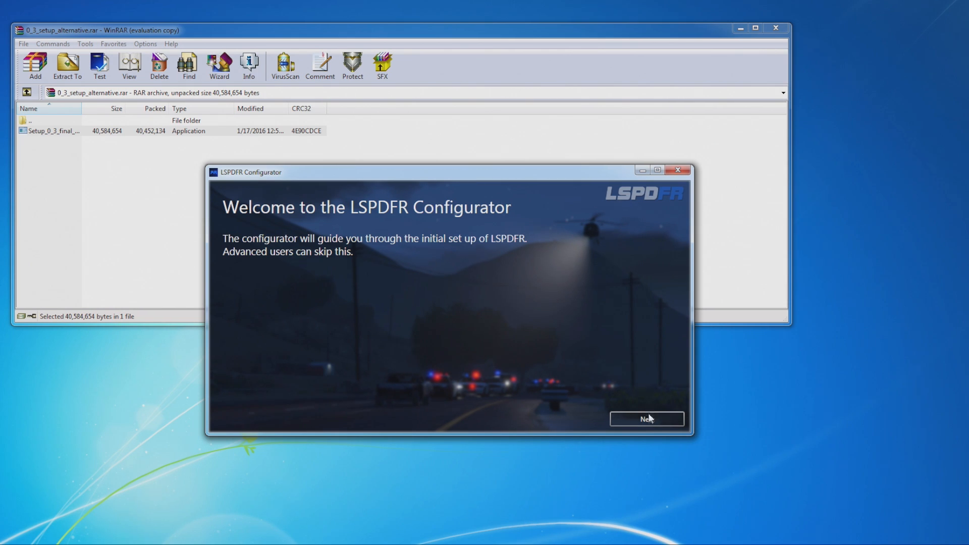
click(647, 419)
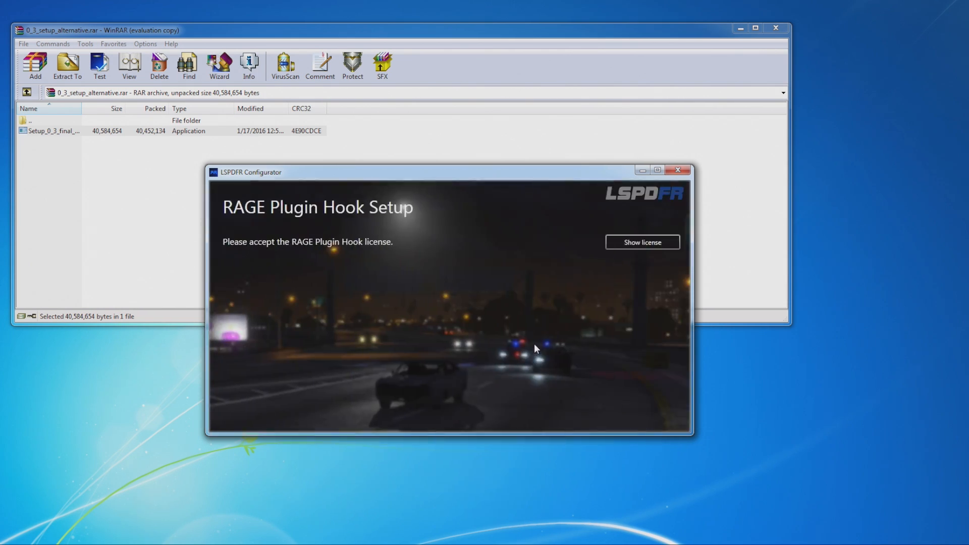
mouse_move(331, 259)
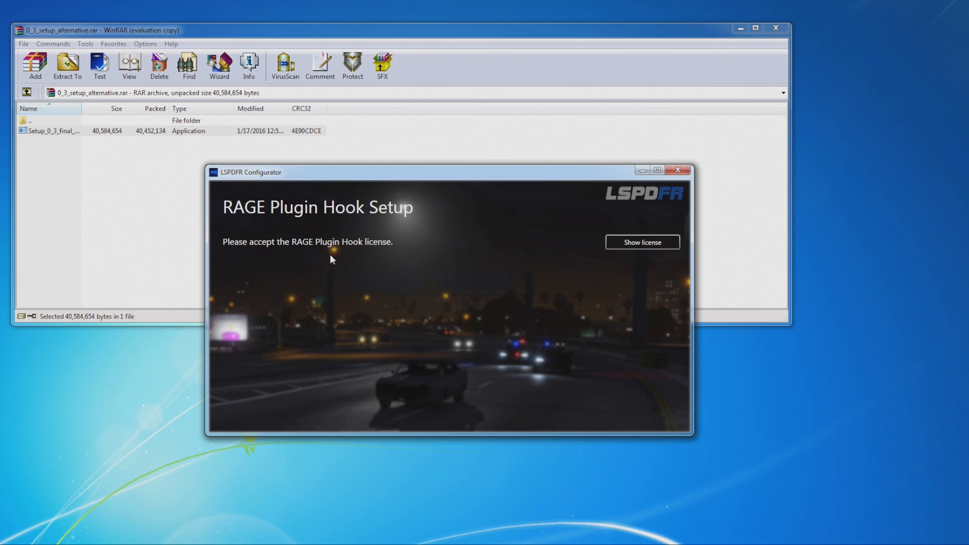
click(642, 242)
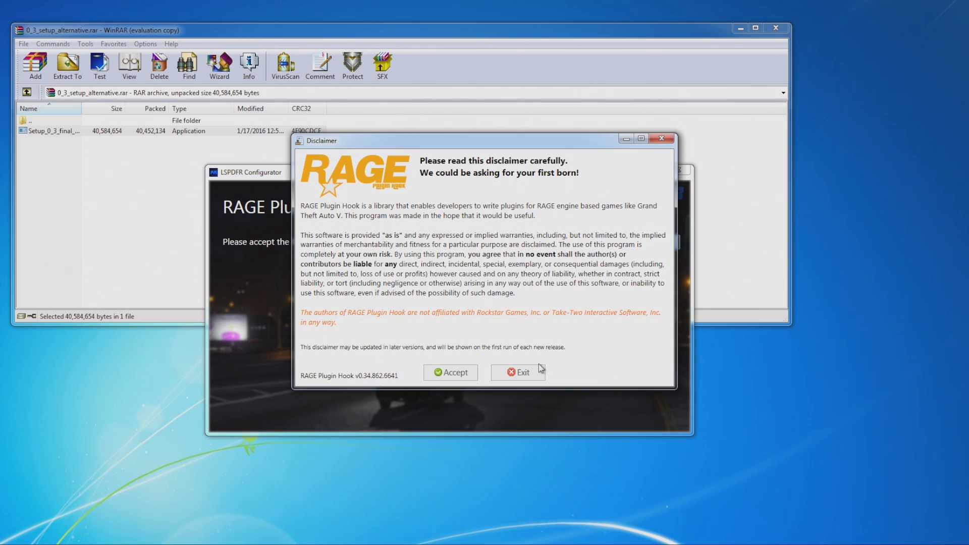
mouse_move(450, 372)
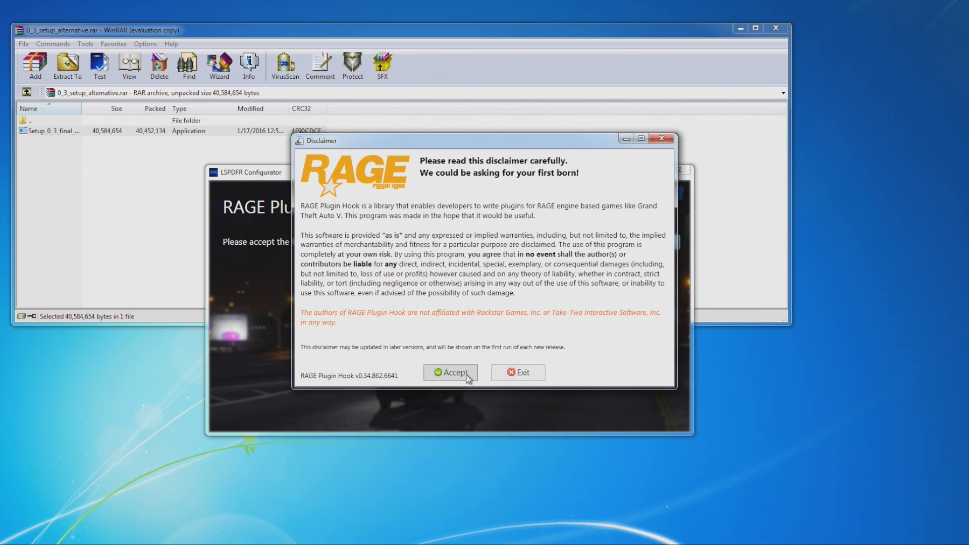
click(450, 373)
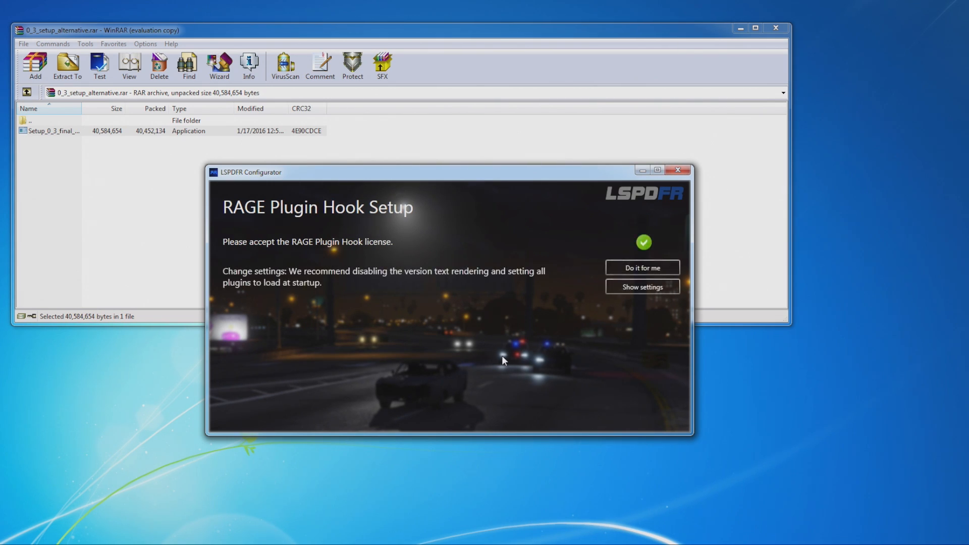
mouse_move(393, 297)
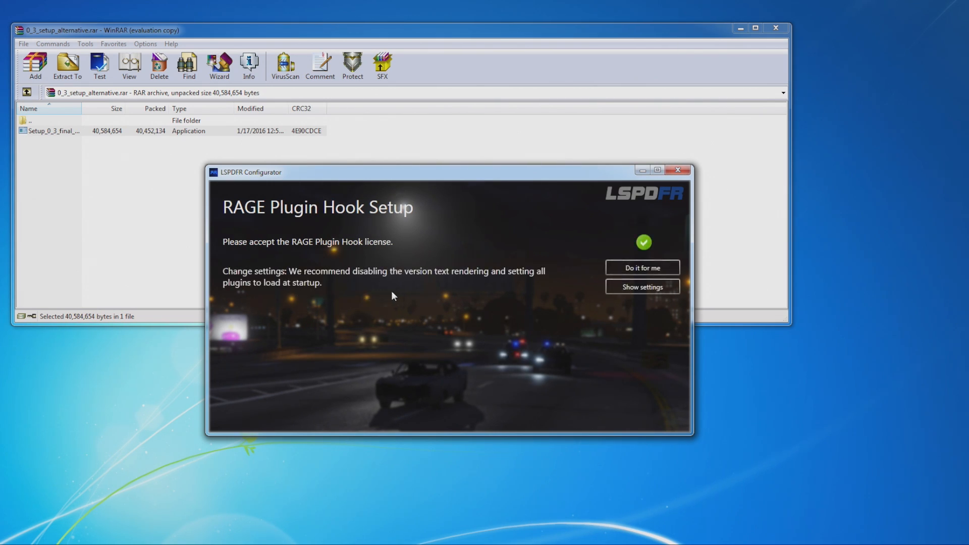
mouse_move(473, 294)
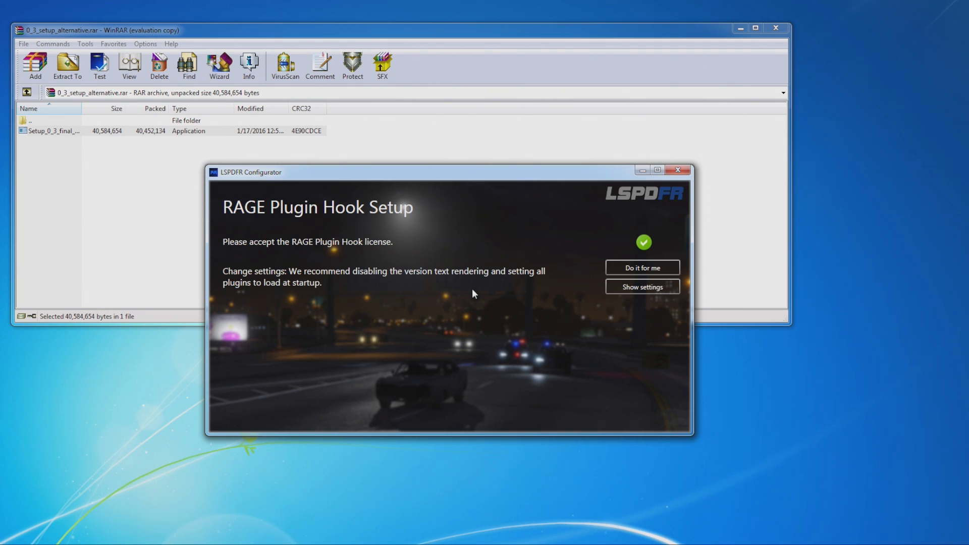
mouse_move(307, 323)
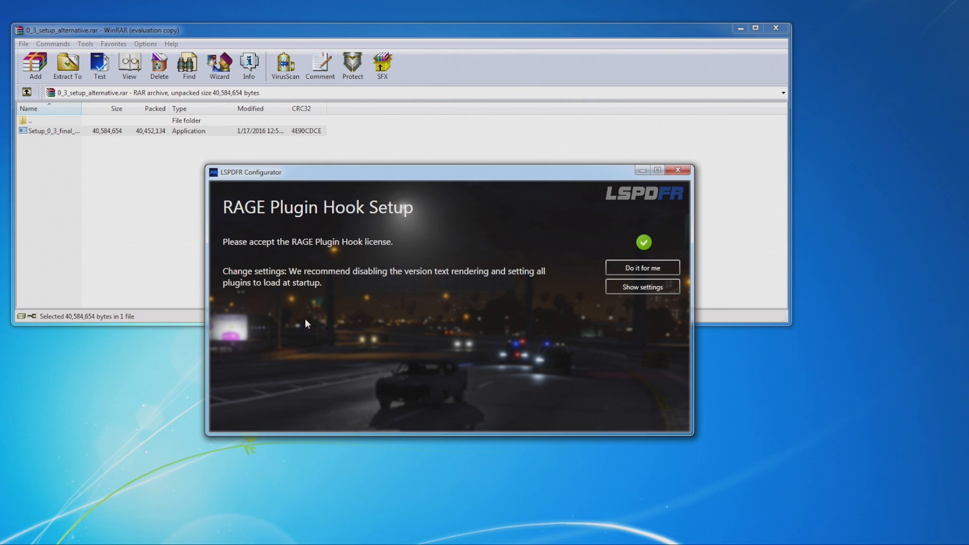
mouse_move(289, 298)
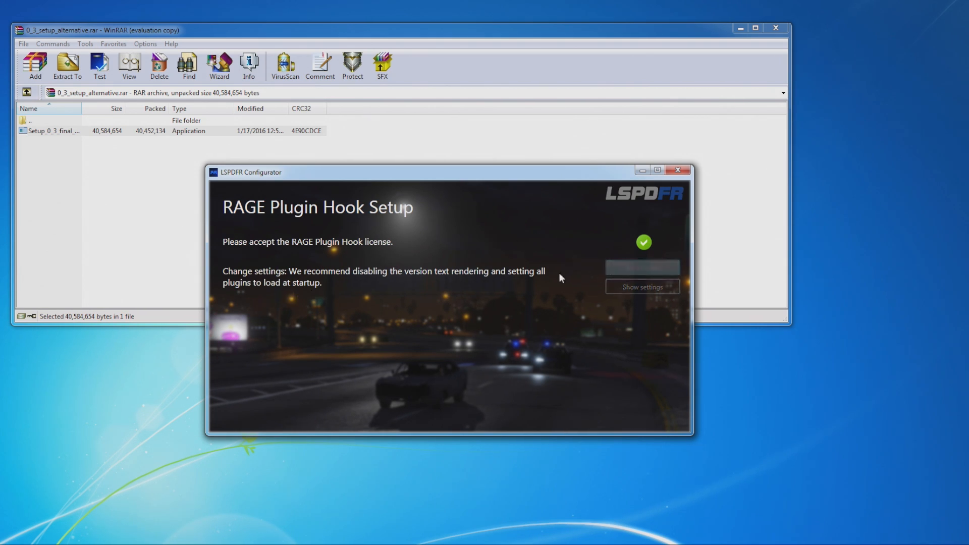
- Advance to LSPDFR Settings, keeping 'Preload all models' off and Callouts Multiplier at 250
click(642, 286)
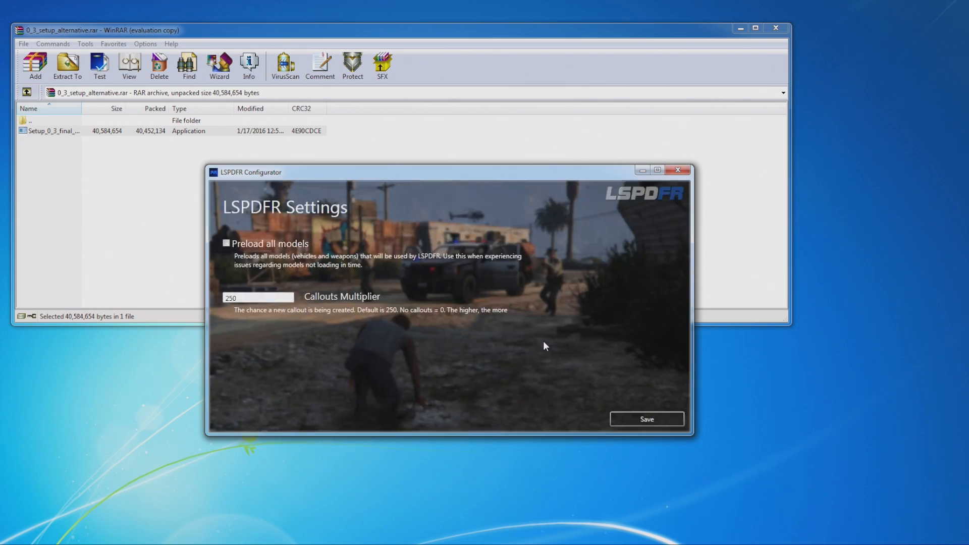
mouse_move(308, 272)
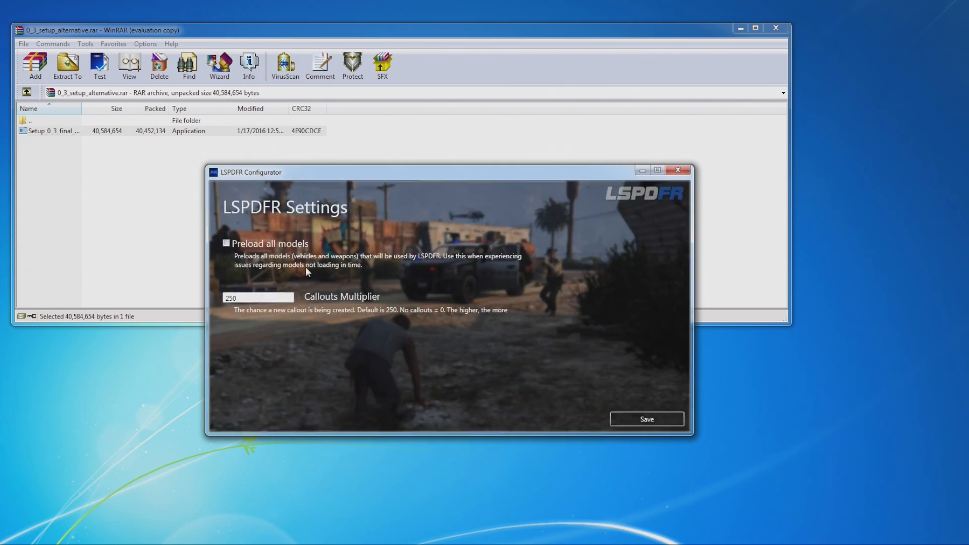
mouse_move(278, 281)
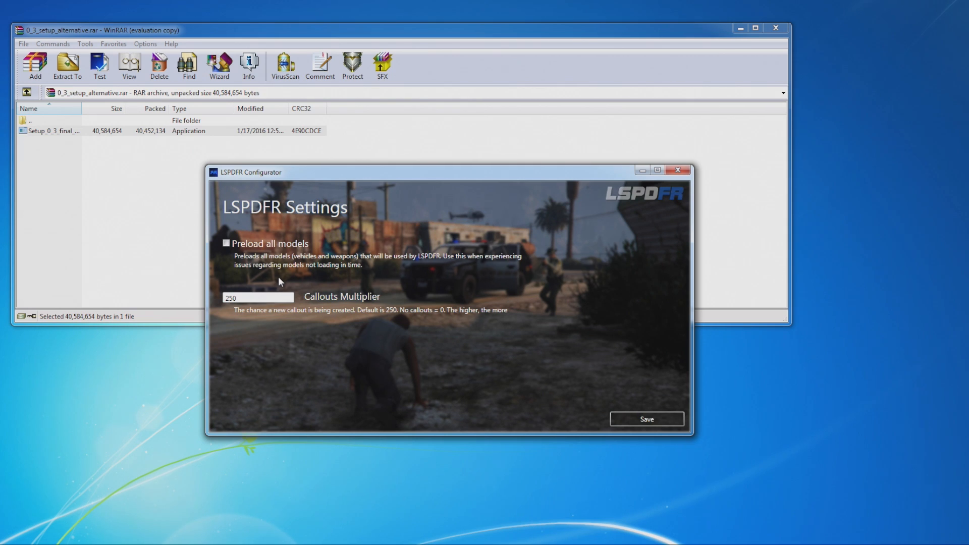
mouse_move(518, 379)
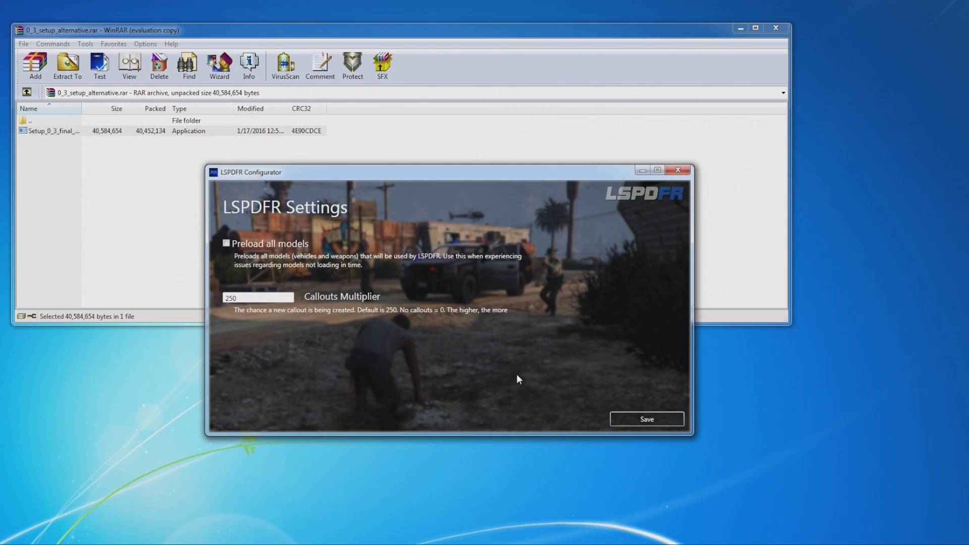
mouse_move(511, 387)
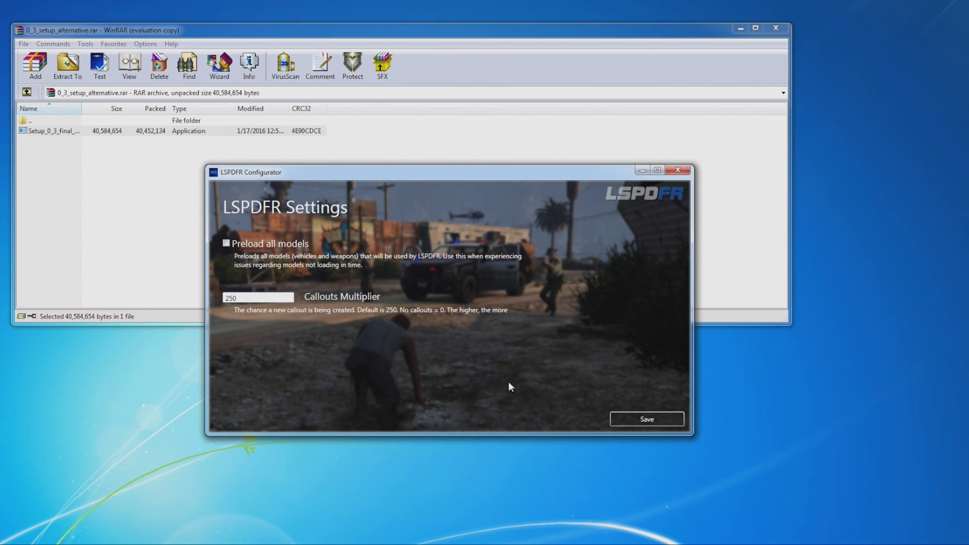
mouse_move(458, 348)
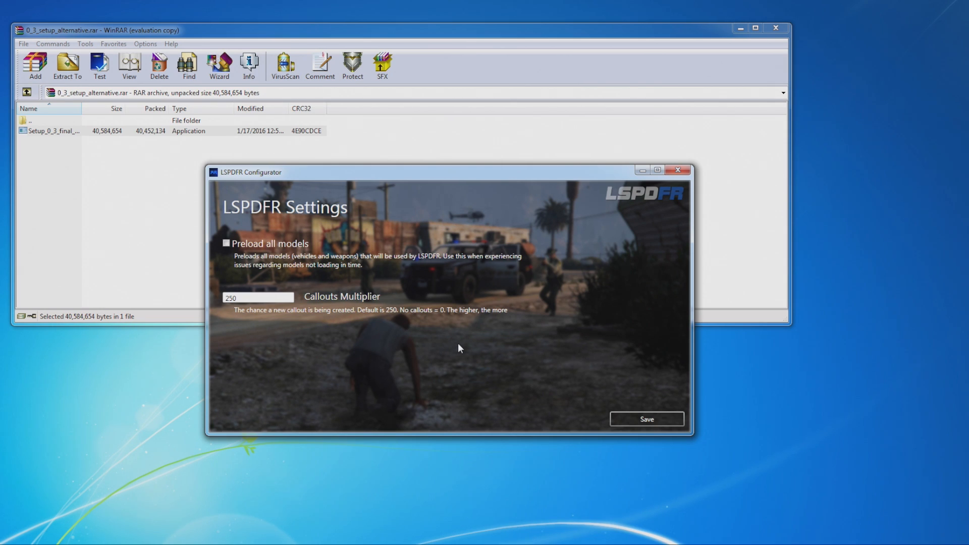
mouse_move(247, 373)
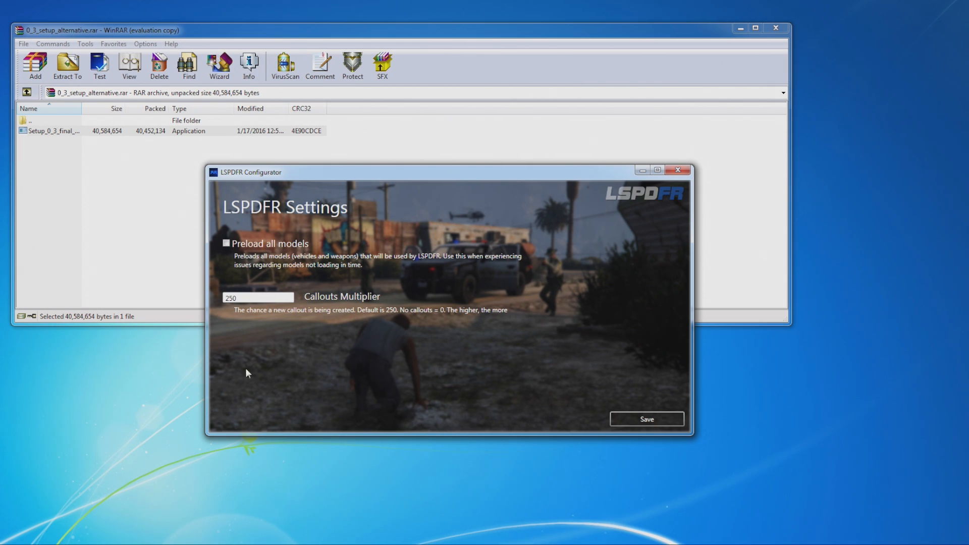
mouse_move(267, 336)
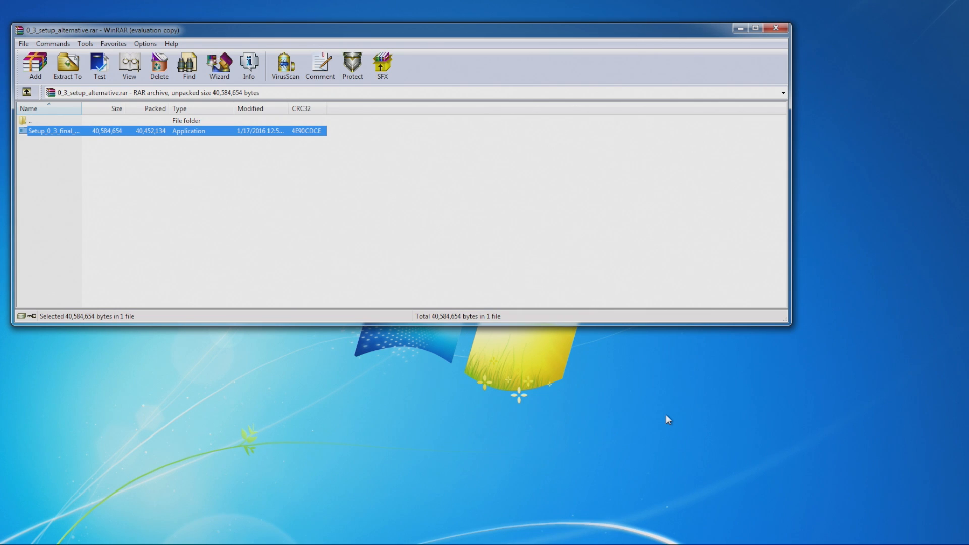
- Close WinRAR and browse to D:\Games\Grand Theft Auto V containing RAGEPluginHook.exe
click(780, 30)
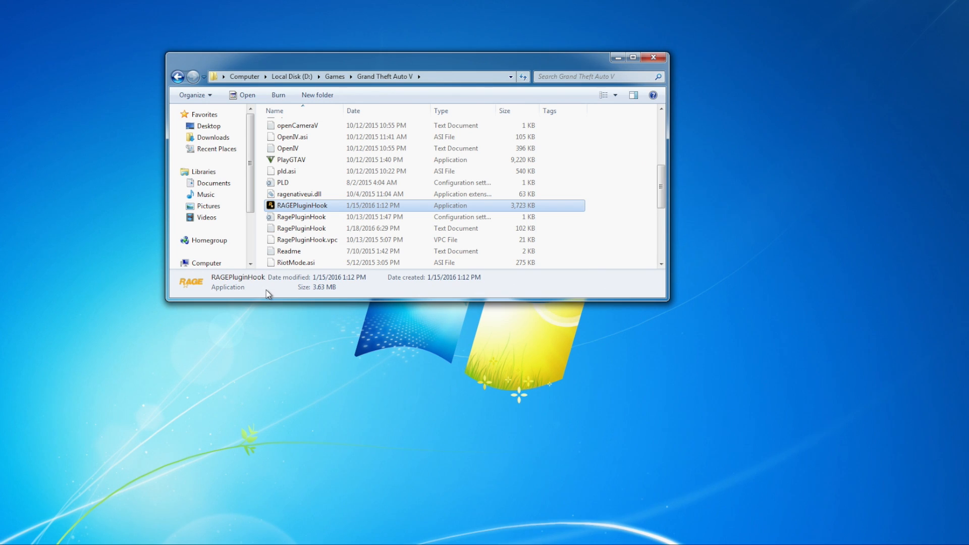
mouse_move(358, 215)
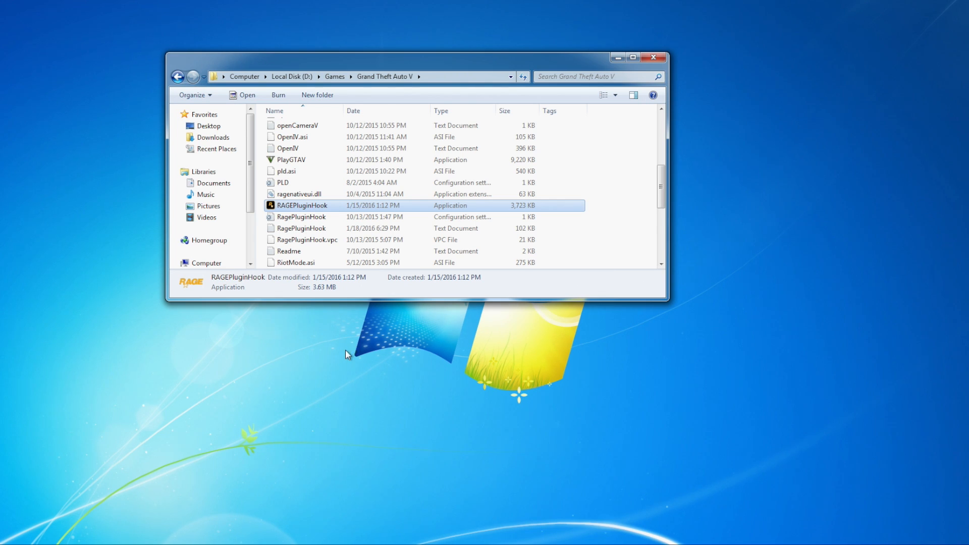
double_click(303, 205)
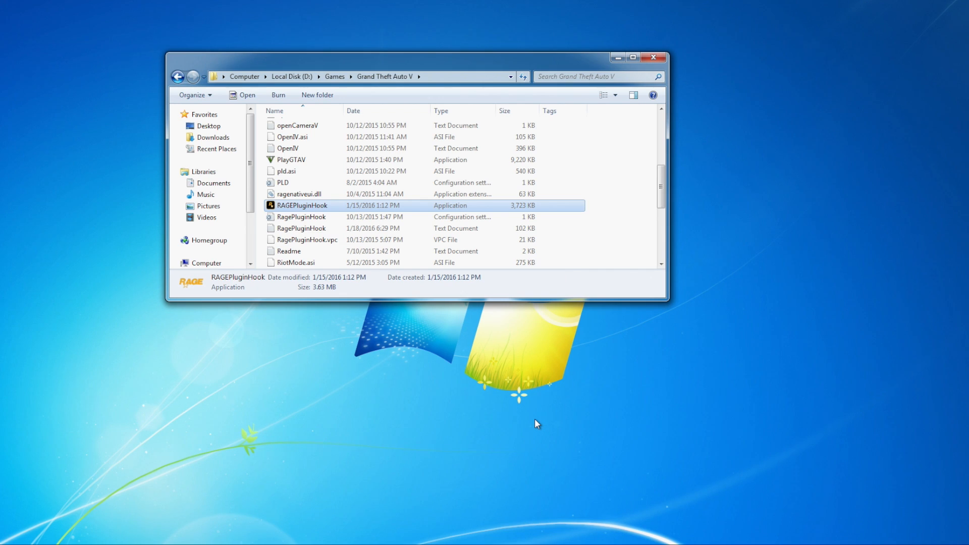
- Launch RAGE Plugin Hook, set the console key to F2 and load all plugins on startup
double_click(302, 205)
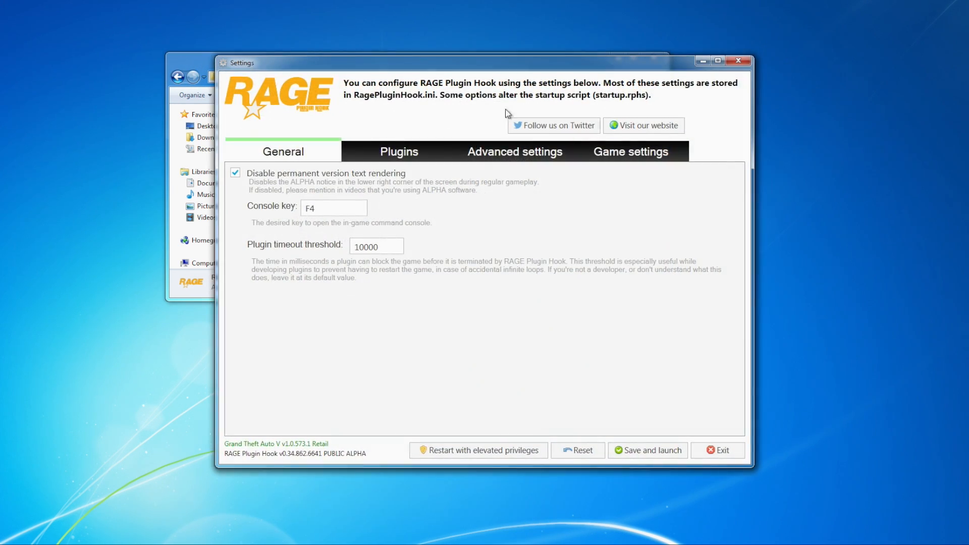
click(333, 208)
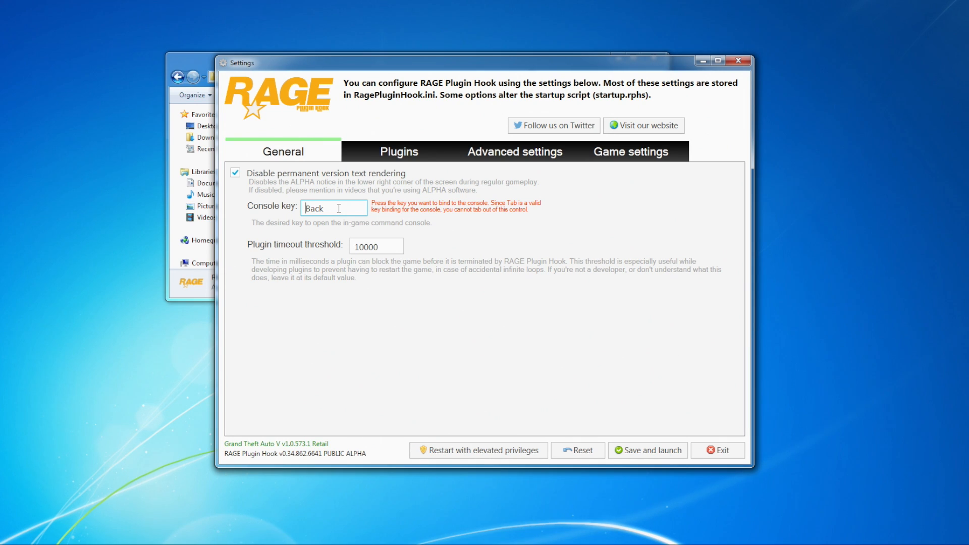
key(F2)
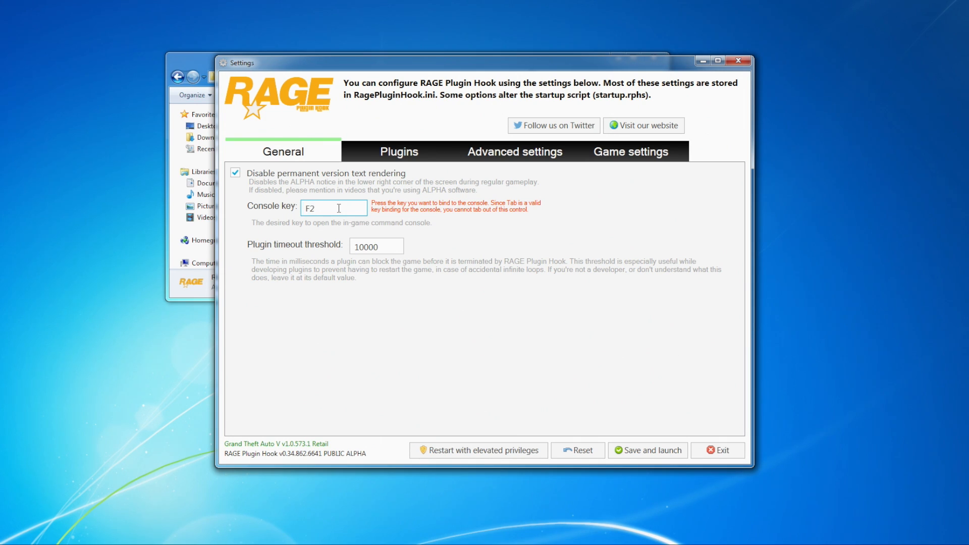
click(400, 152)
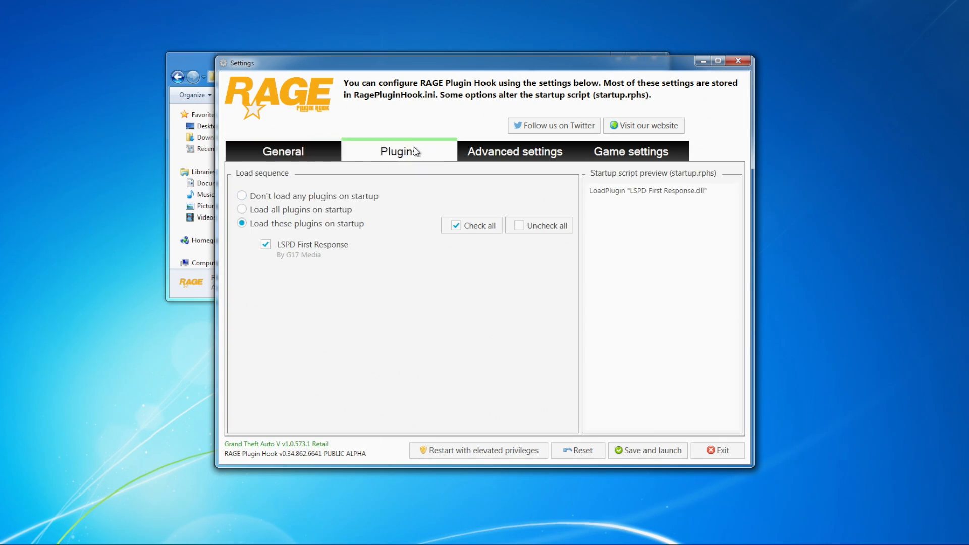
click(242, 209)
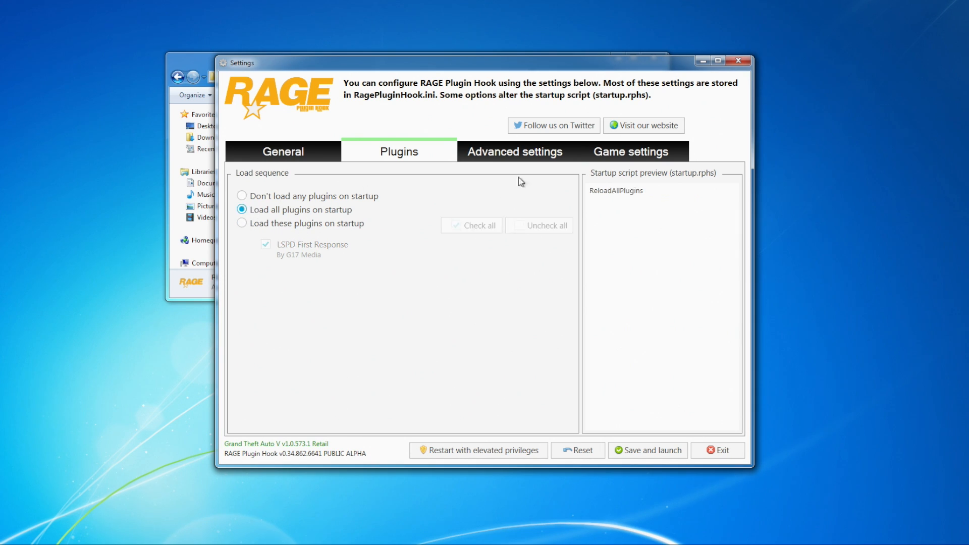
- Review the game settings, then save the configuration and launch the game
click(631, 151)
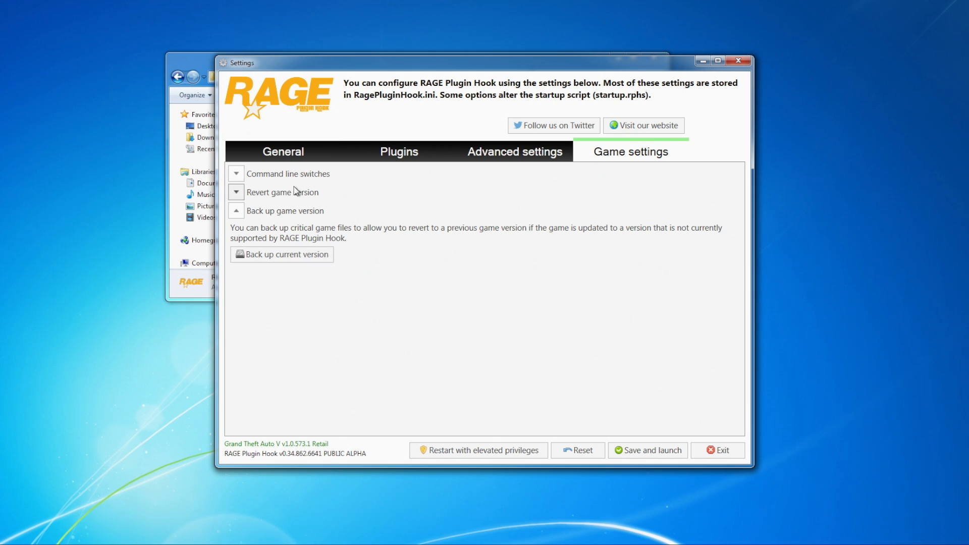
click(283, 151)
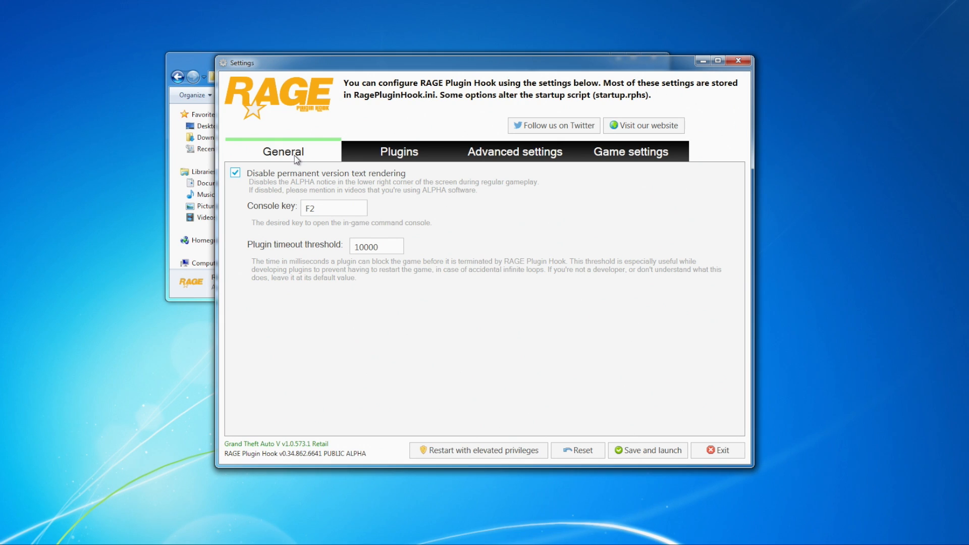
mouse_move(494, 369)
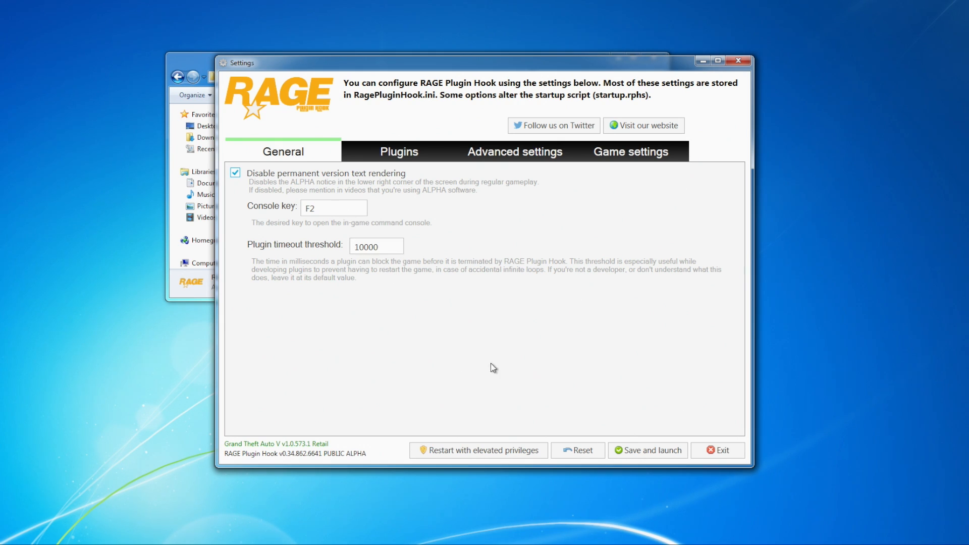
mouse_move(497, 367)
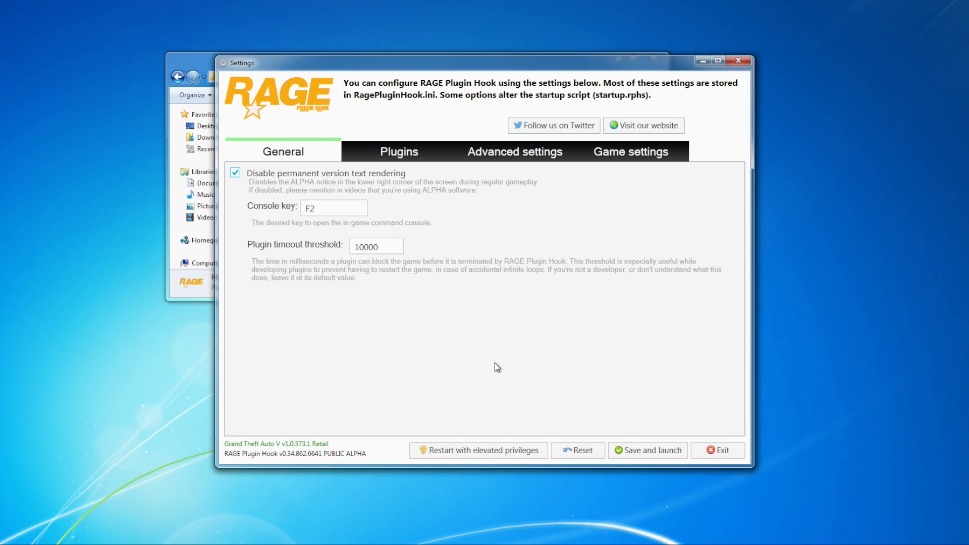
mouse_move(648, 450)
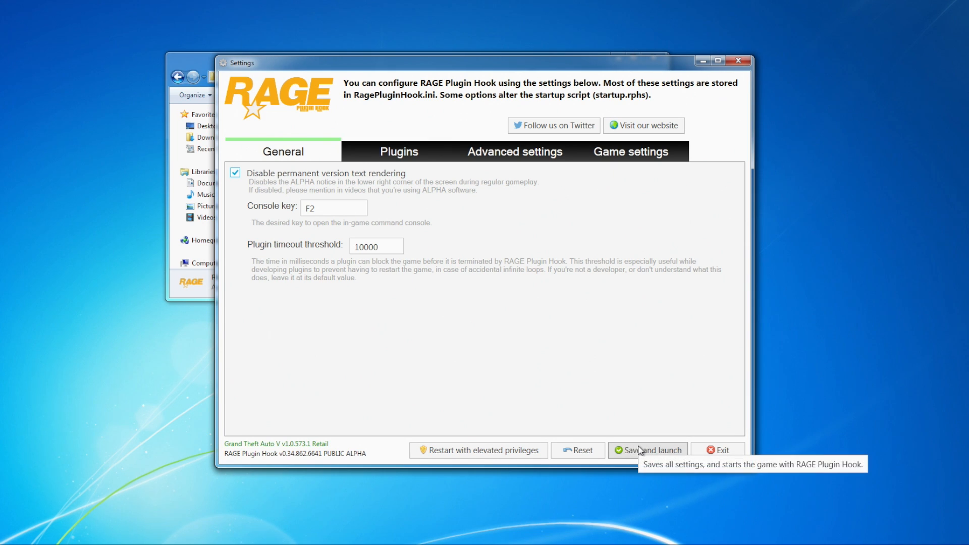
click(648, 449)
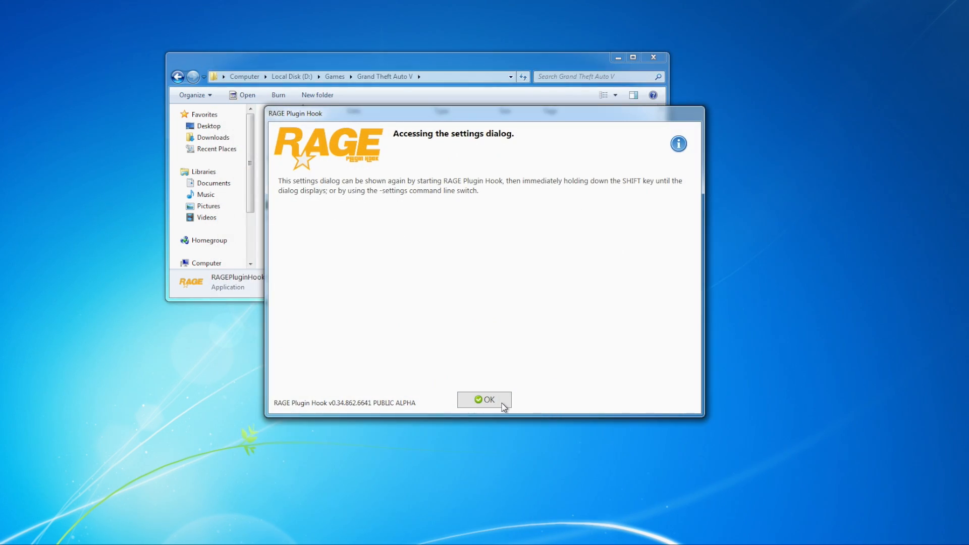
- Dismiss the 'Accessing the settings dialog' notice and let Social Club load GTA V
click(484, 400)
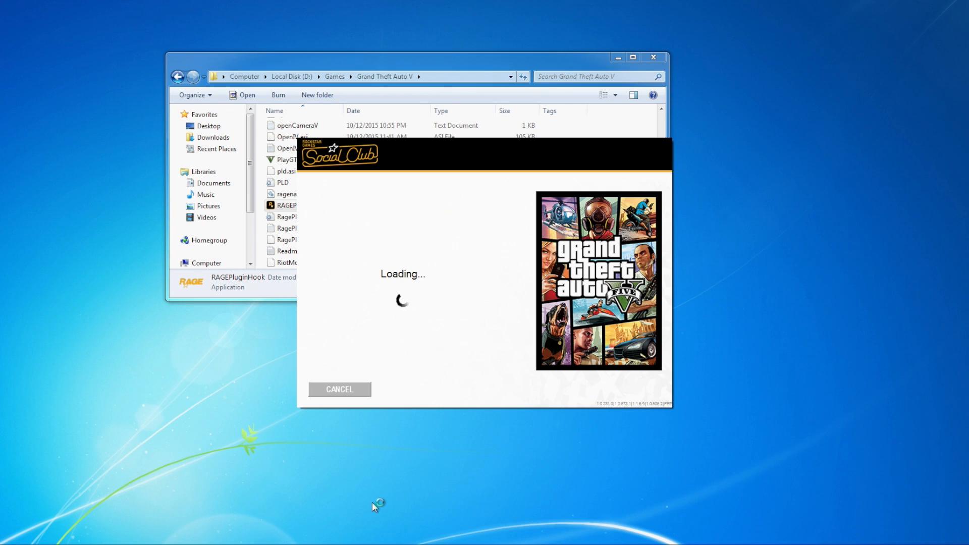
mouse_move(374, 507)
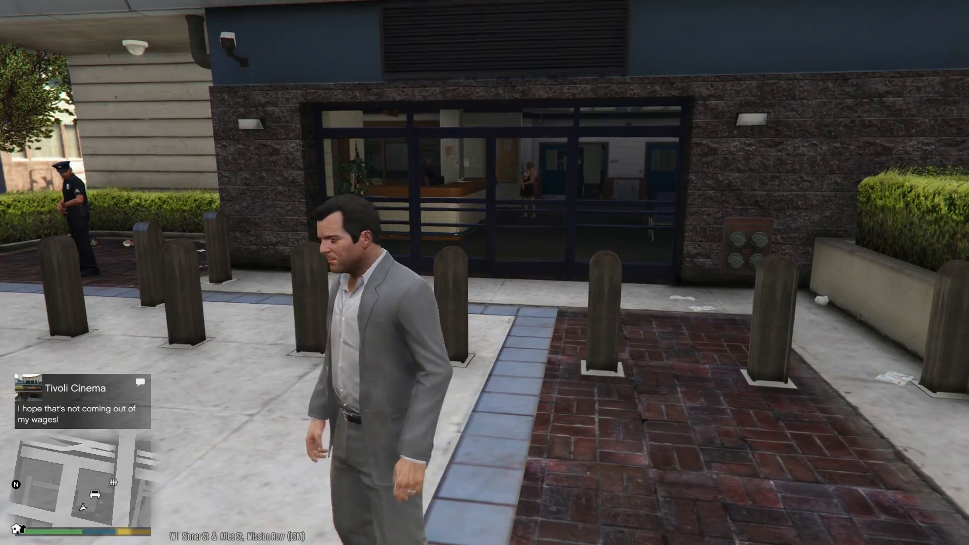
- Walk Michael to the Mission Row locker room, go on duty, and keep the officer appearance
key(w)
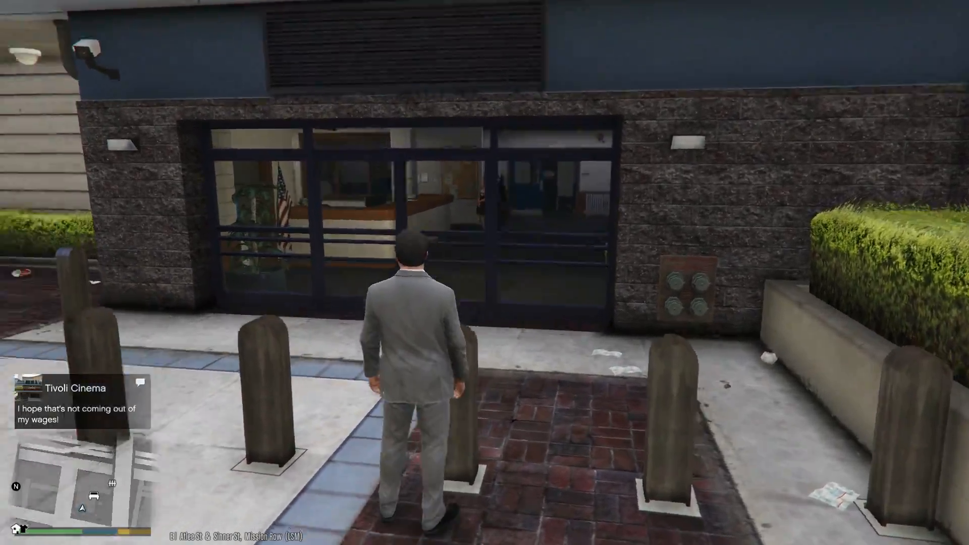
key(w)
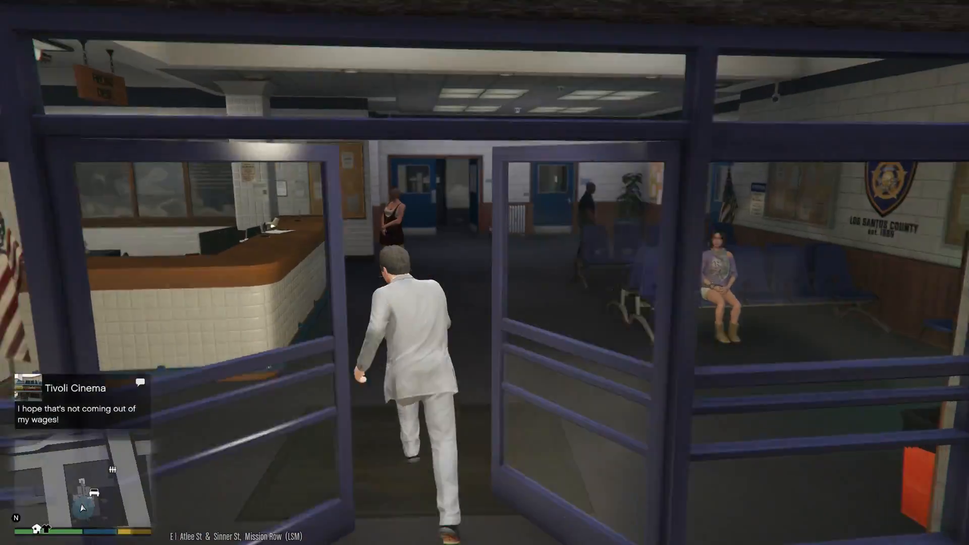
key(w)
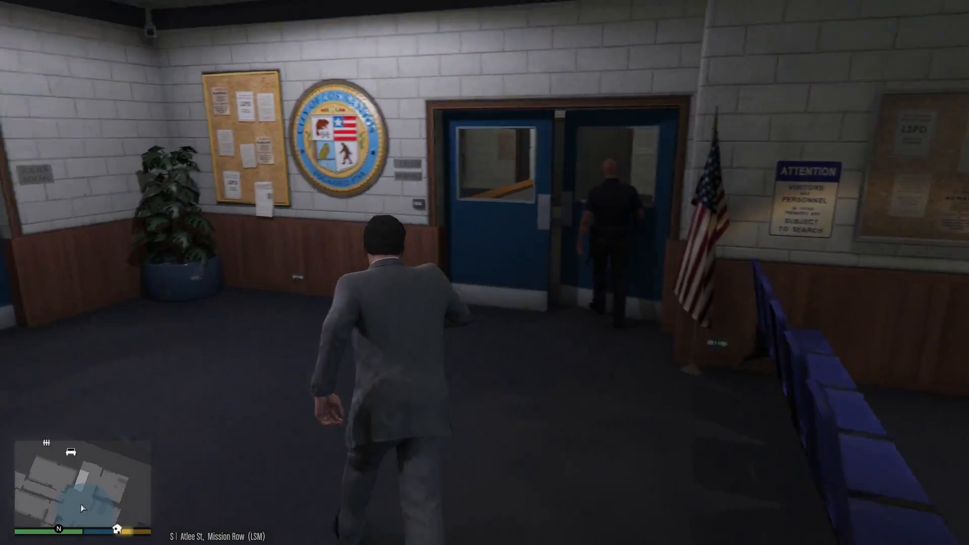
key(w)
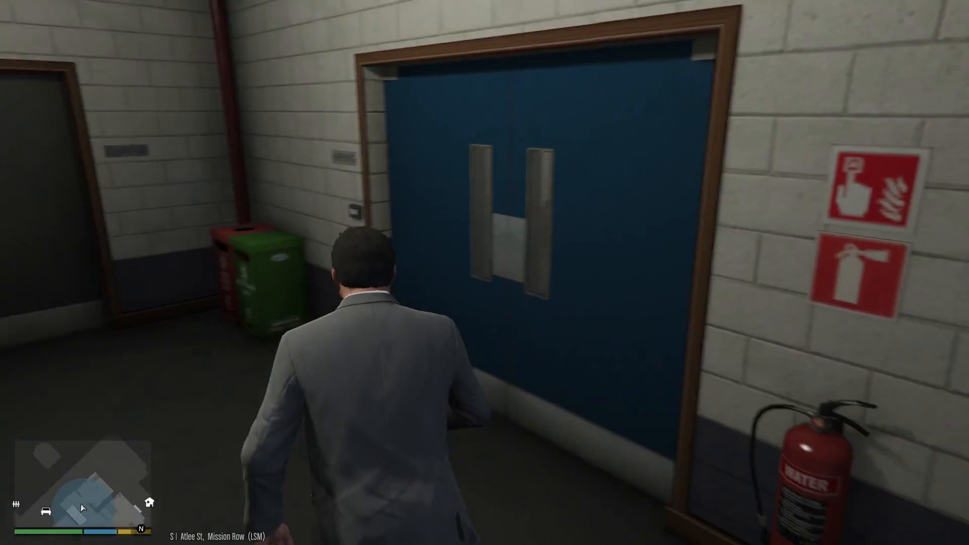
key(w)
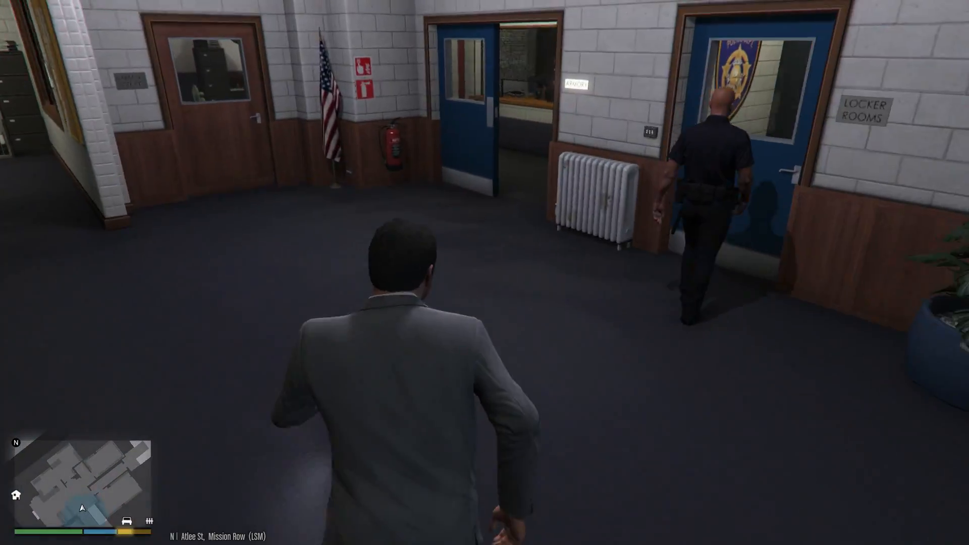
key(w)
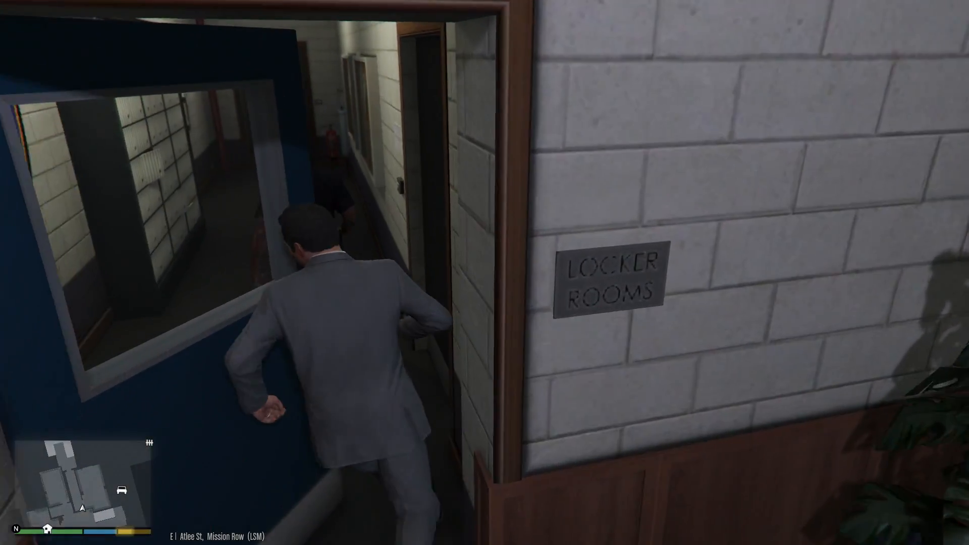
key(w)
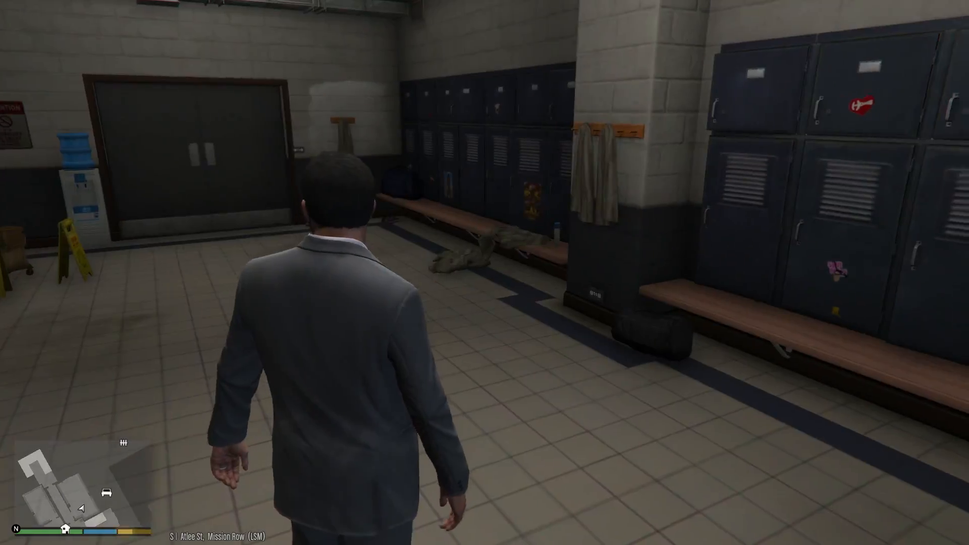
key(w)
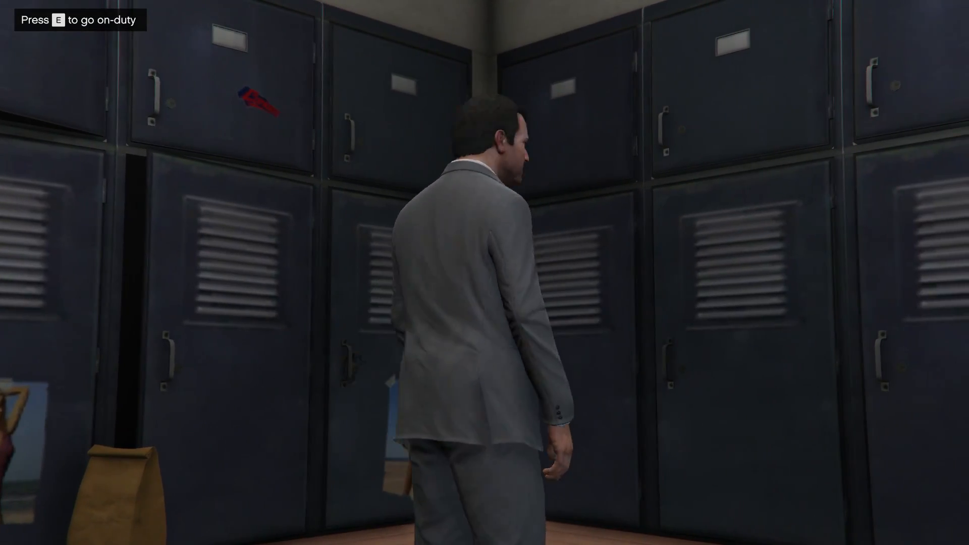
key(e)
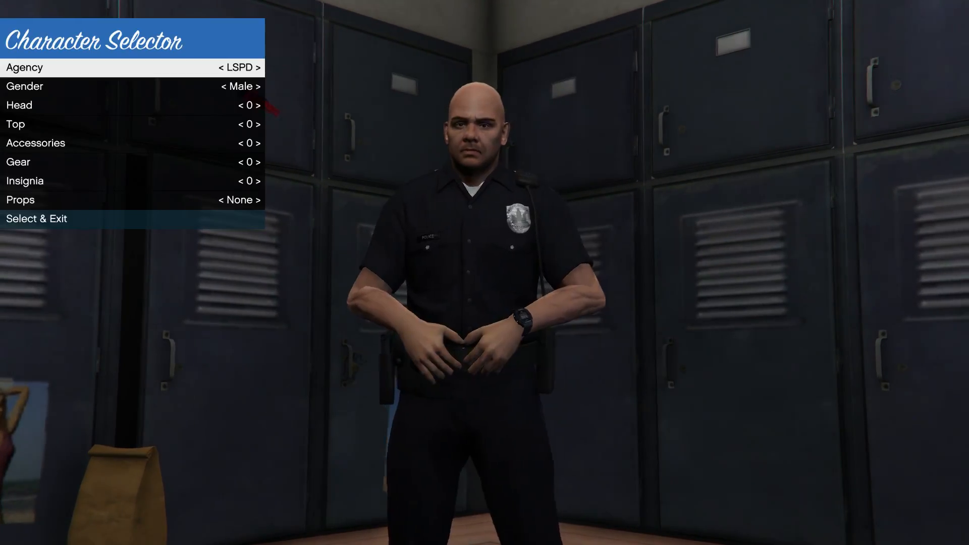
click(35, 218)
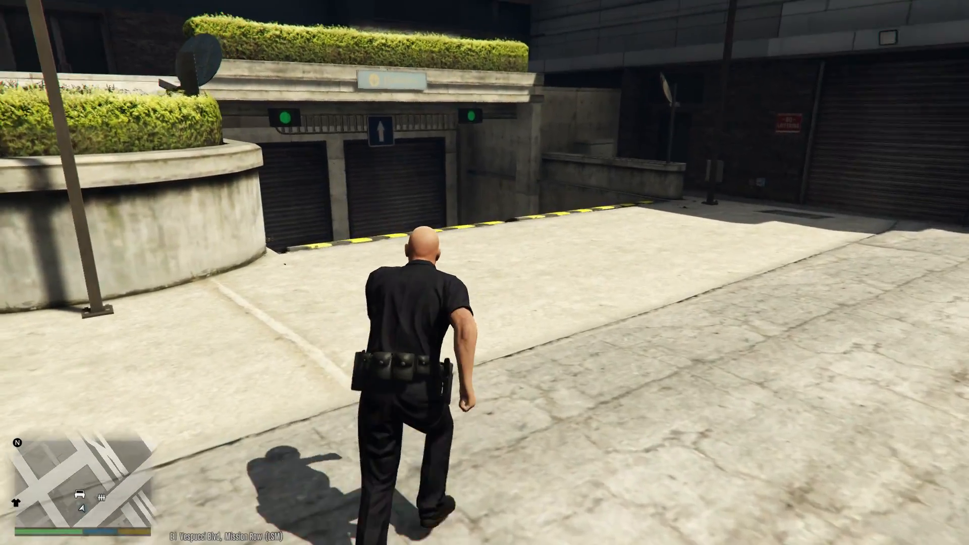
- Enter the police garage, cycle past Cruiser and Transporter, and select the Police Buffalo
key(w)
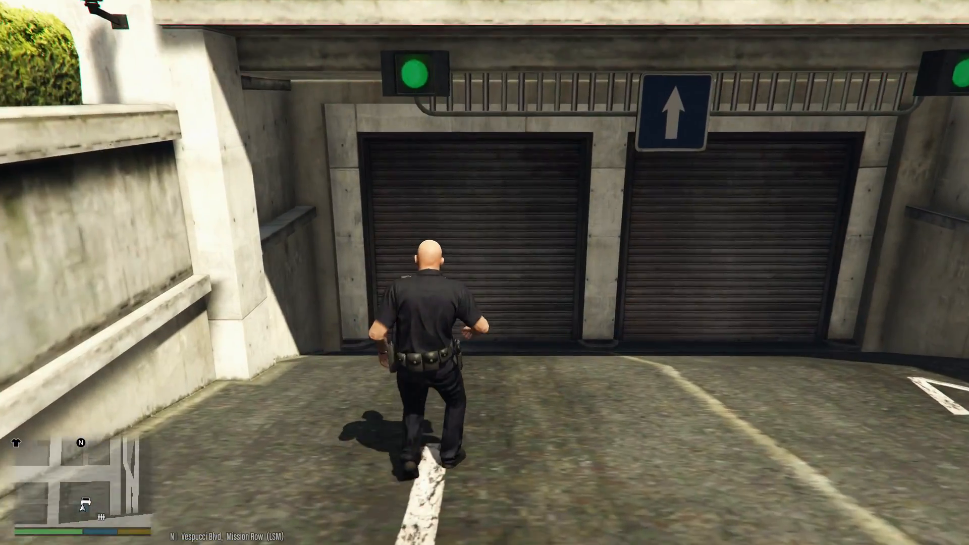
key(w)
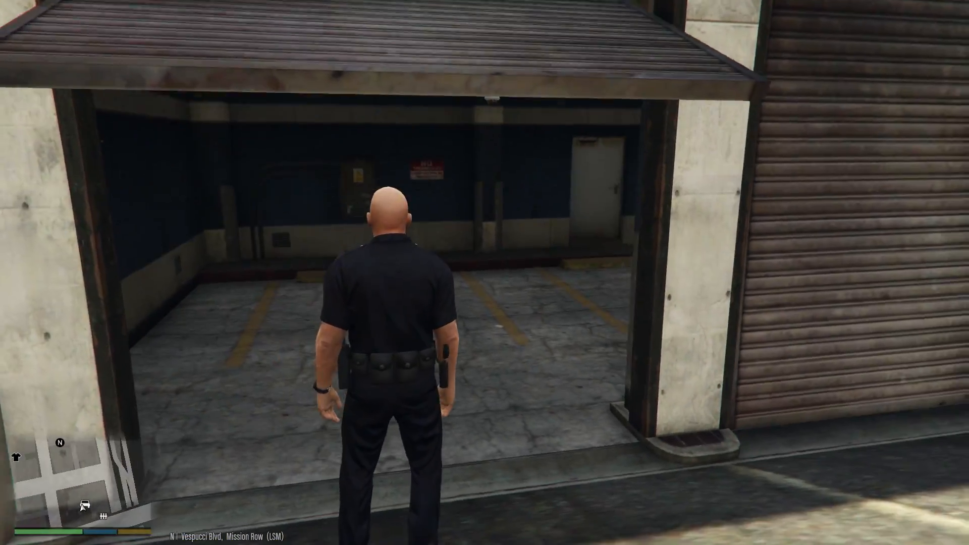
key(w)
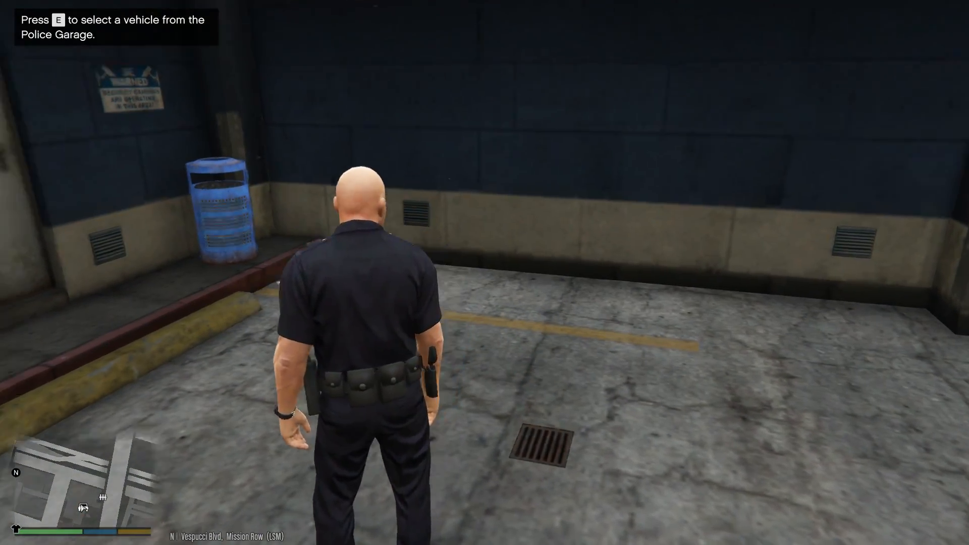
mouse_move(485, 273)
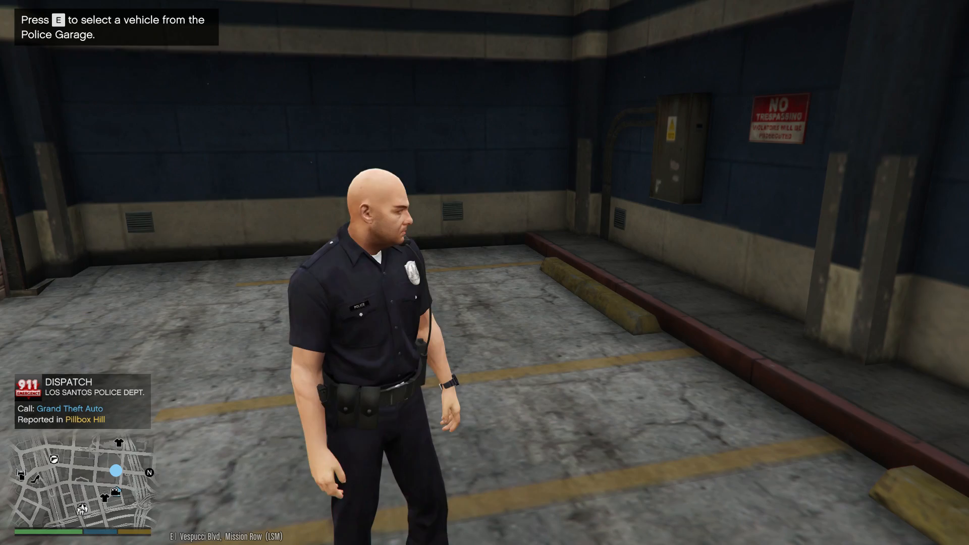
key(e)
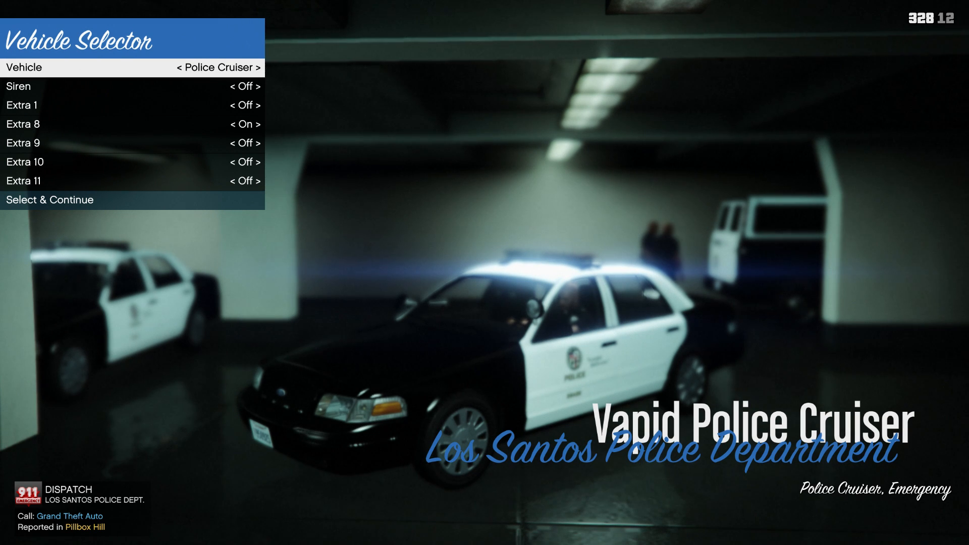
click(254, 67)
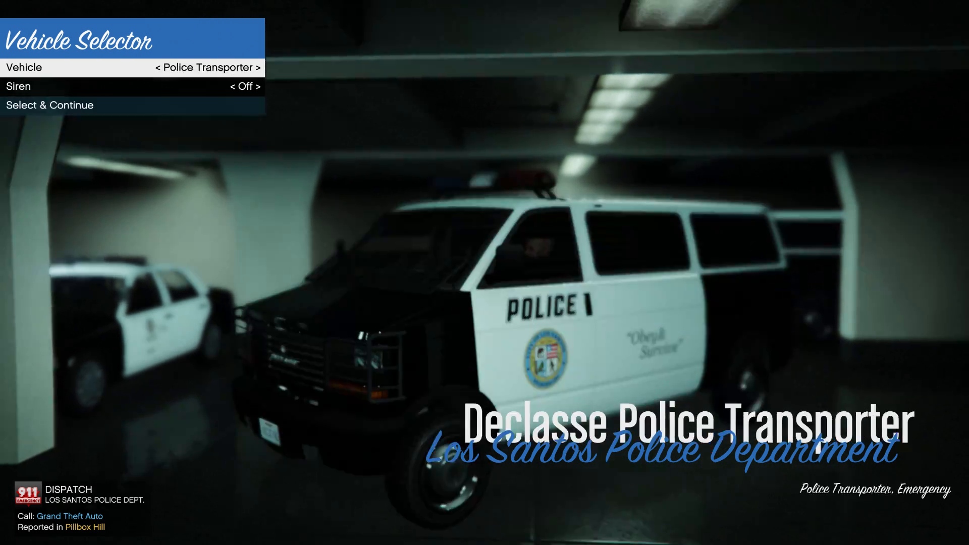
click(257, 67)
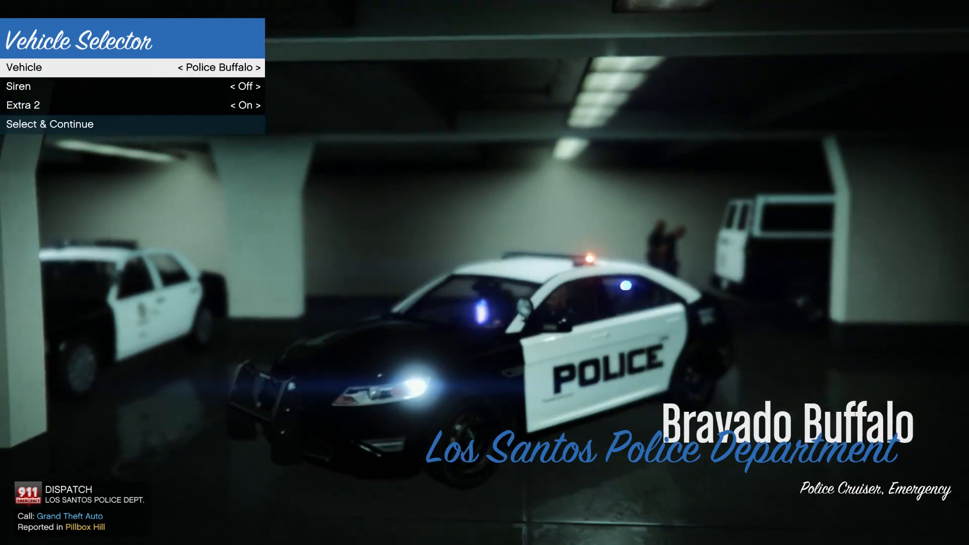
click(49, 124)
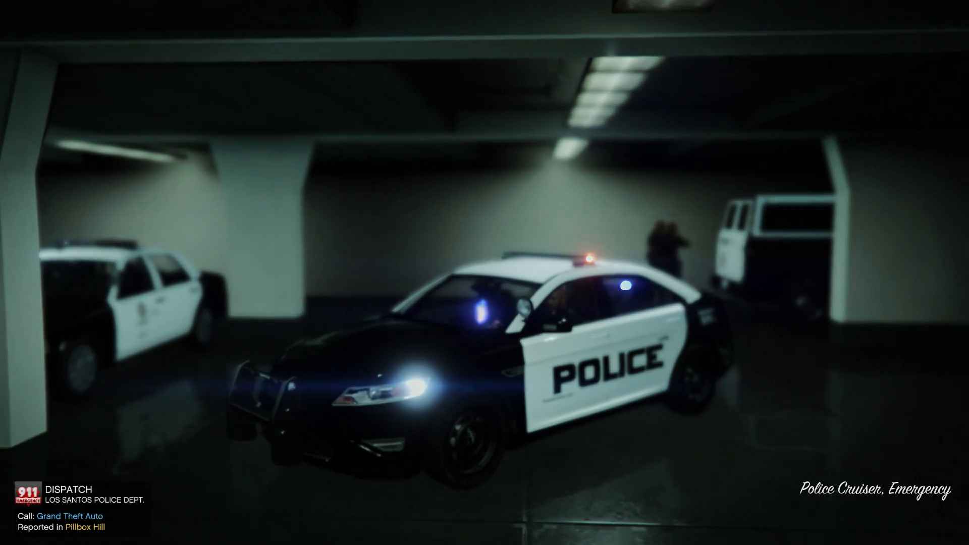